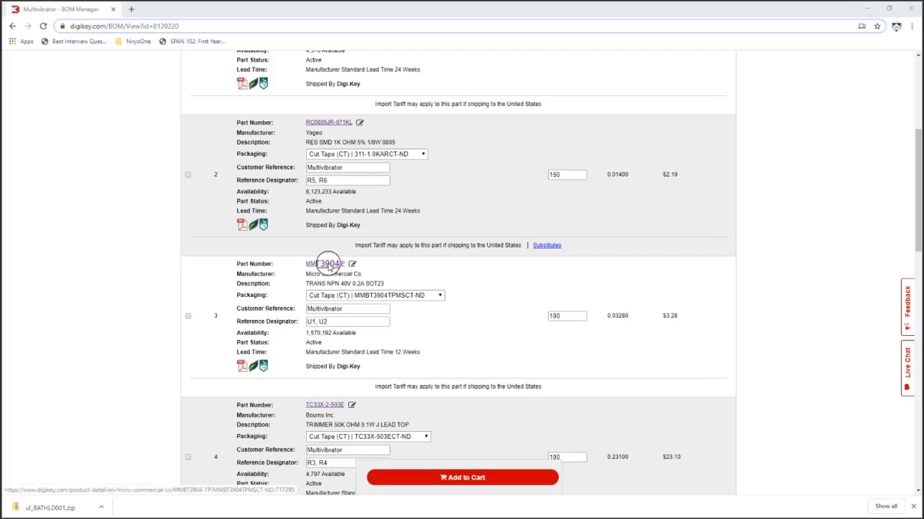
Open the MMBT3904 datasheet PDF and review its SOT-23 dimensions and suggested pad layout
{"action": "left_click", "coordinate": [321, 264]}
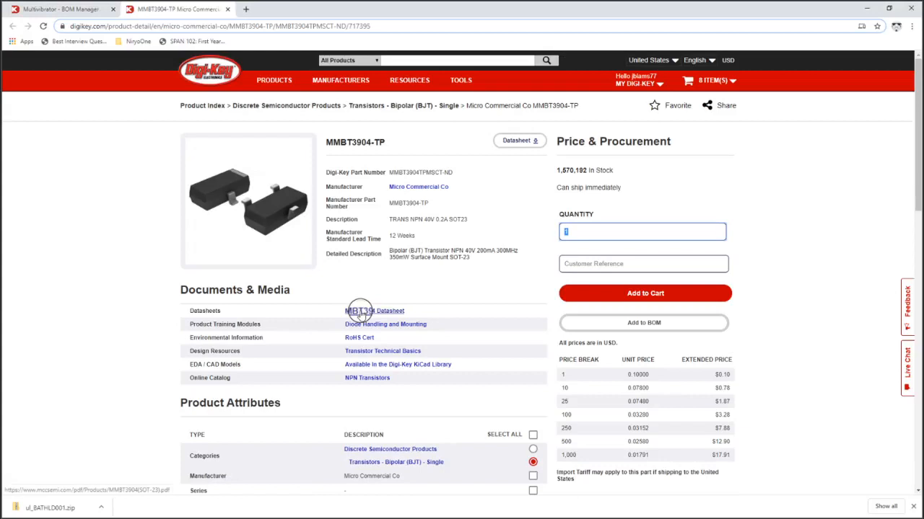
{"action": "left_click", "coordinate": [374, 310]}
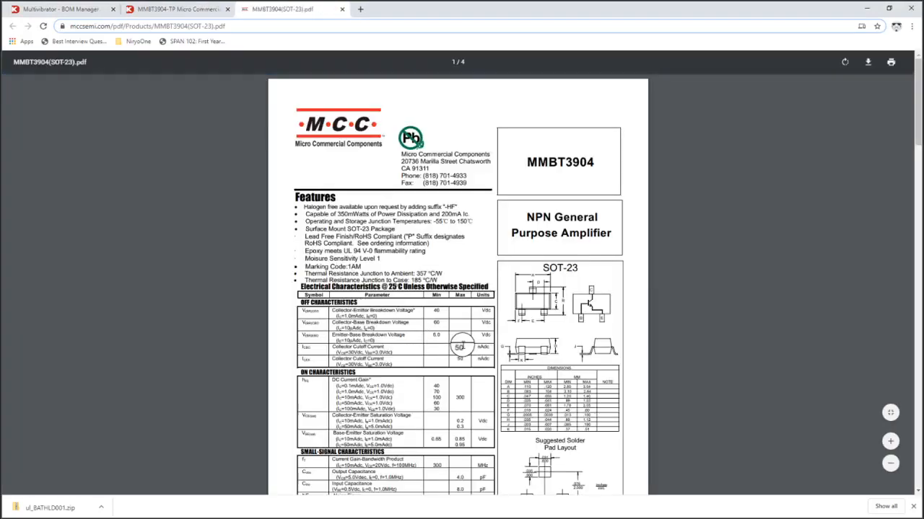
{"action": "scroll", "scroll_direction": "down", "scroll_amount": 3}
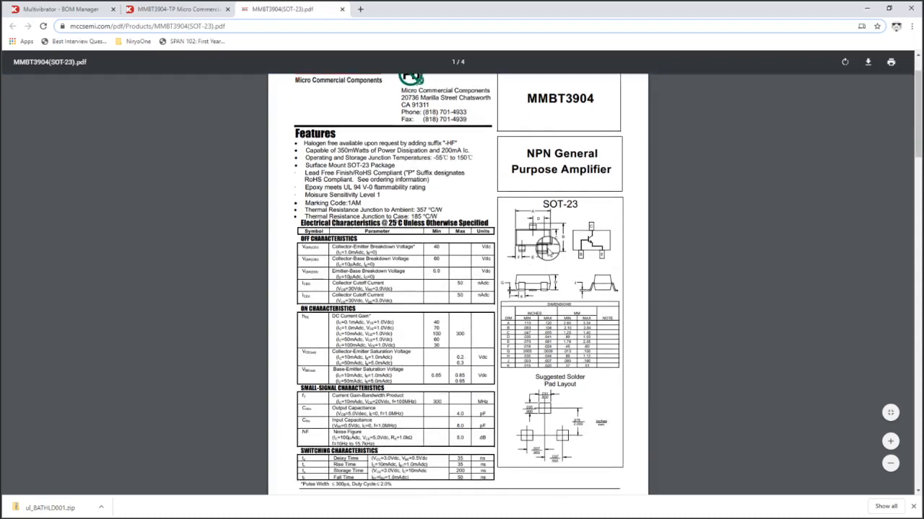
{"action": "mouse_move", "coordinate": [568, 287]}
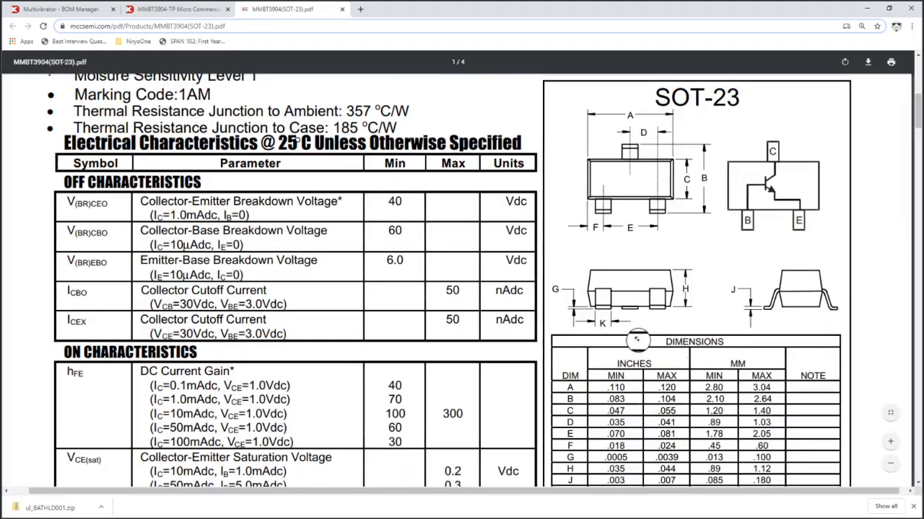
{"action": "scroll", "scroll_direction": "down", "scroll_amount": 3}
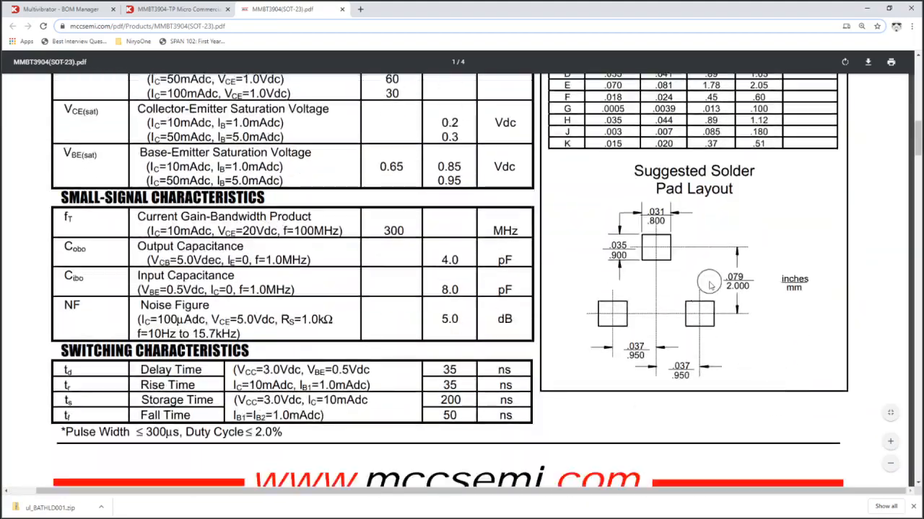
{"action": "scroll", "scroll_direction": "up", "scroll_amount": 3}
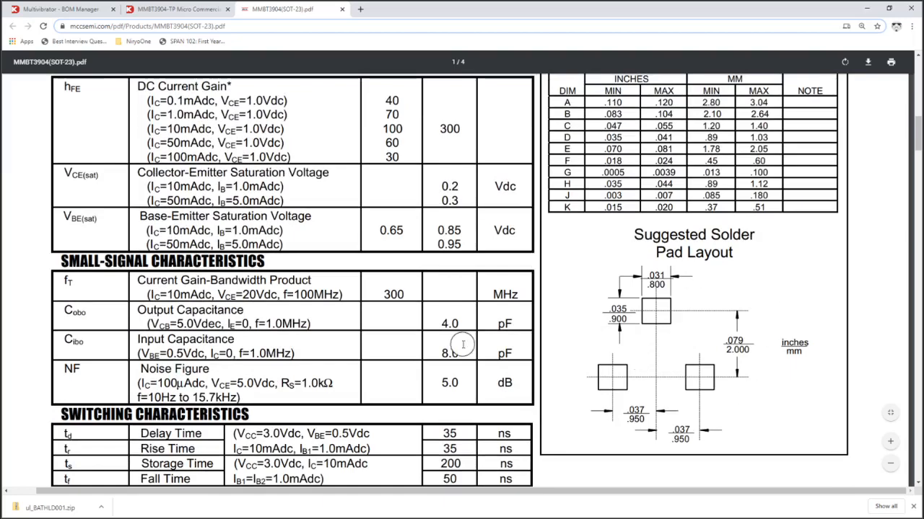
{"action": "scroll", "scroll_direction": "up", "scroll_amount": 3}
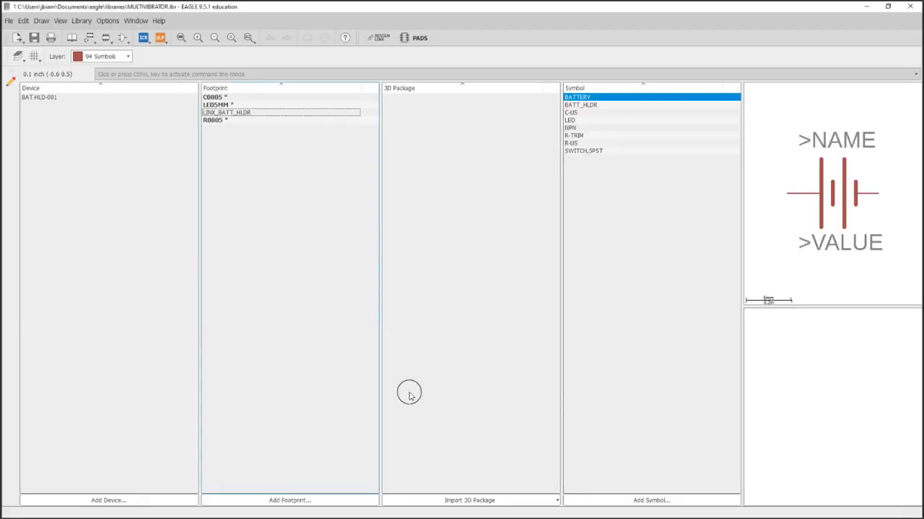
Start creating a 3D package with the package generator and pick the SOT23 generator
{"action": "left_click", "coordinate": [556, 500]}
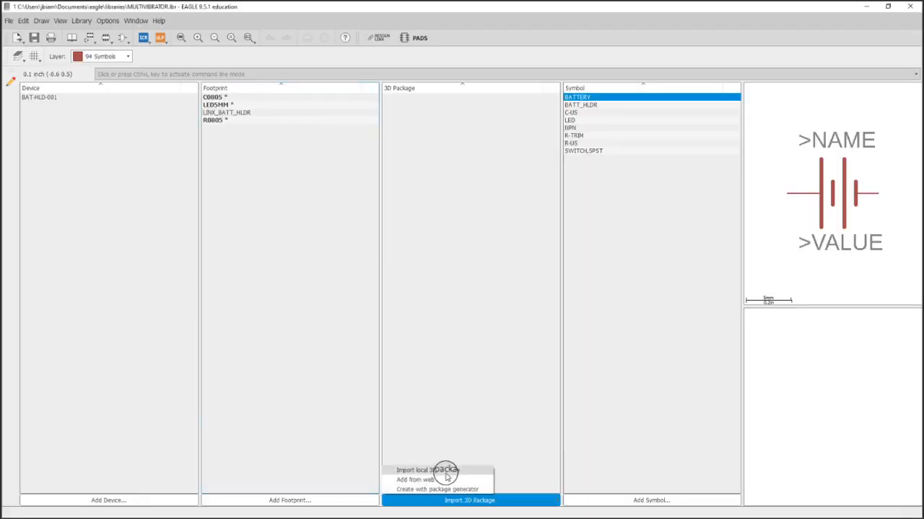
{"action": "mouse_move", "coordinate": [416, 490]}
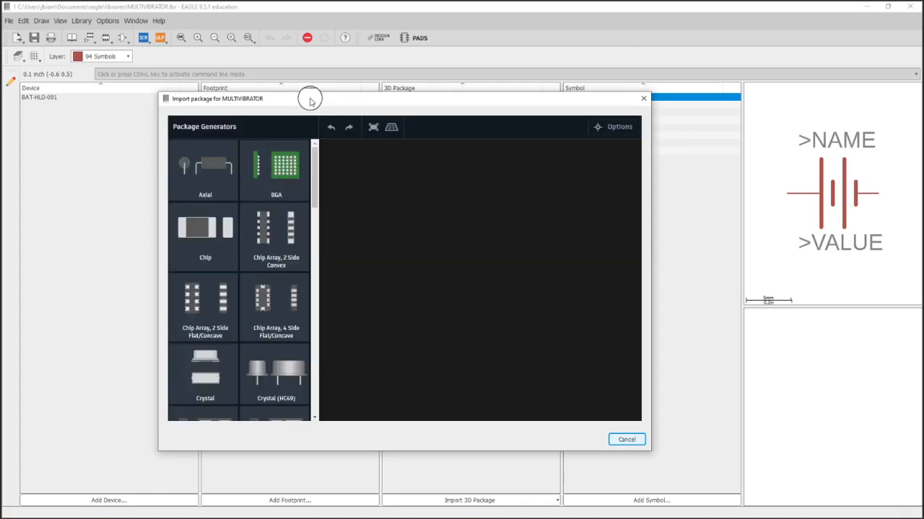
{"action": "scroll", "scroll_direction": "down", "scroll_amount": 3}
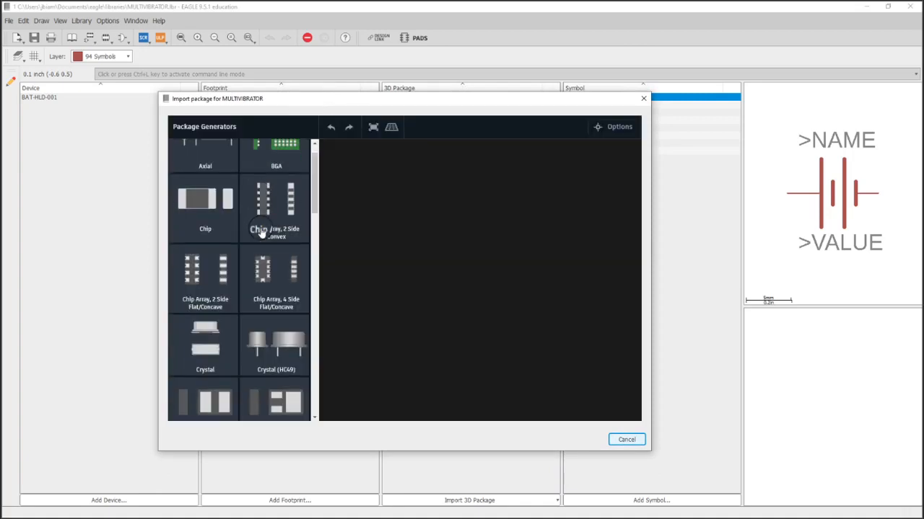
{"action": "scroll", "scroll_direction": "down", "scroll_amount": 3}
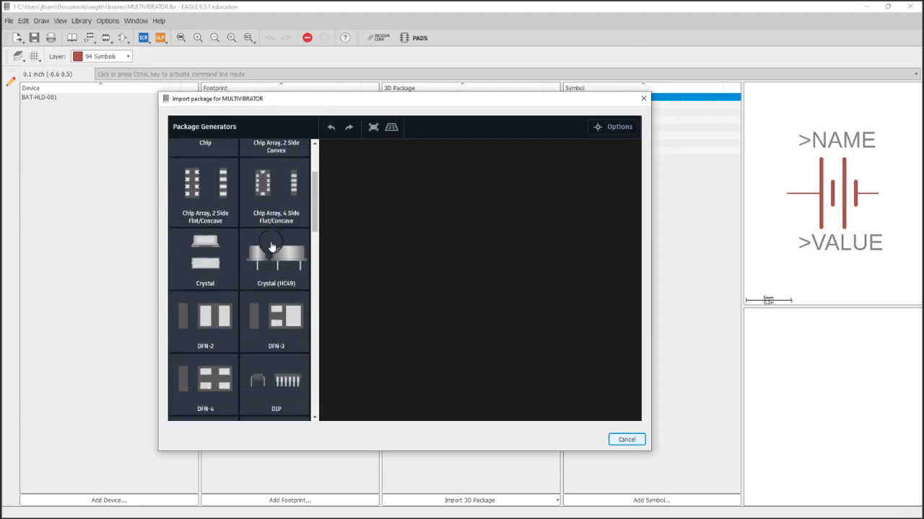
{"action": "scroll", "scroll_direction": "down", "scroll_amount": 3}
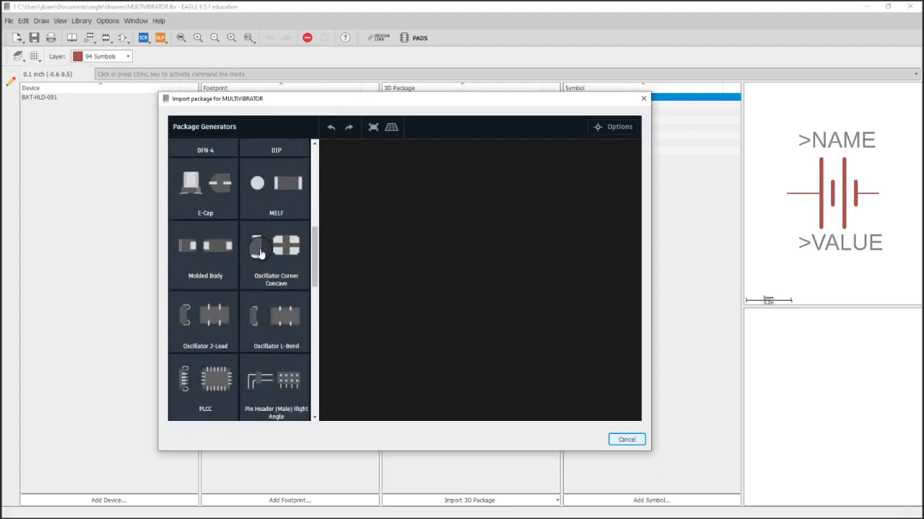
{"action": "scroll", "scroll_direction": "down", "scroll_amount": 3}
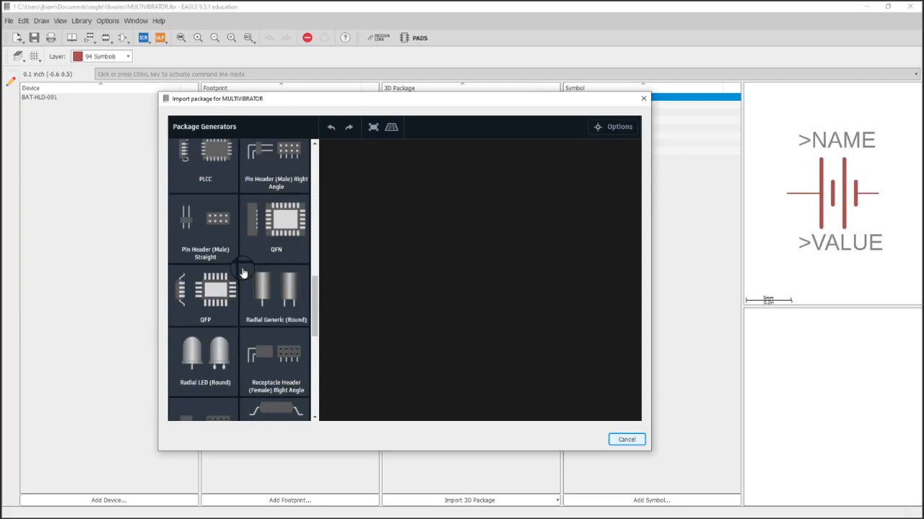
{"action": "scroll", "scroll_direction": "down", "scroll_amount": 3}
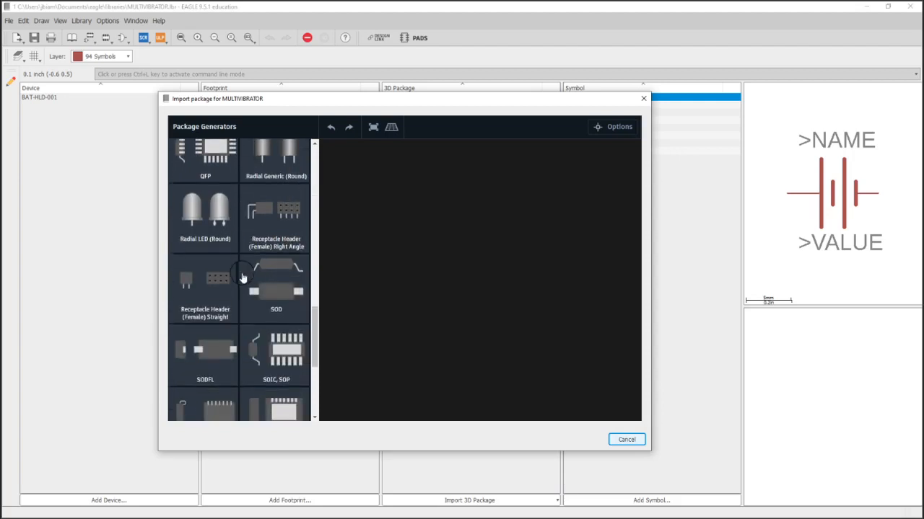
{"action": "scroll", "scroll_direction": "down", "scroll_amount": 3}
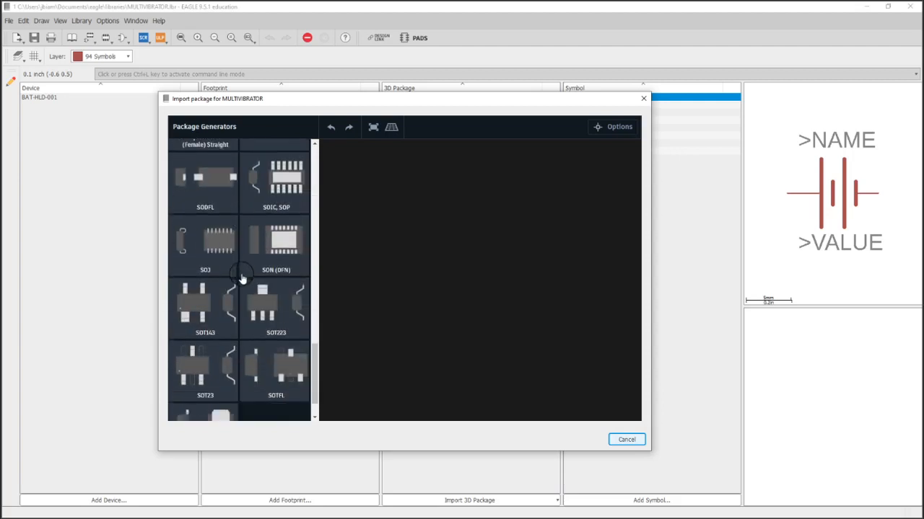
{"action": "scroll", "scroll_direction": "down", "scroll_amount": 3}
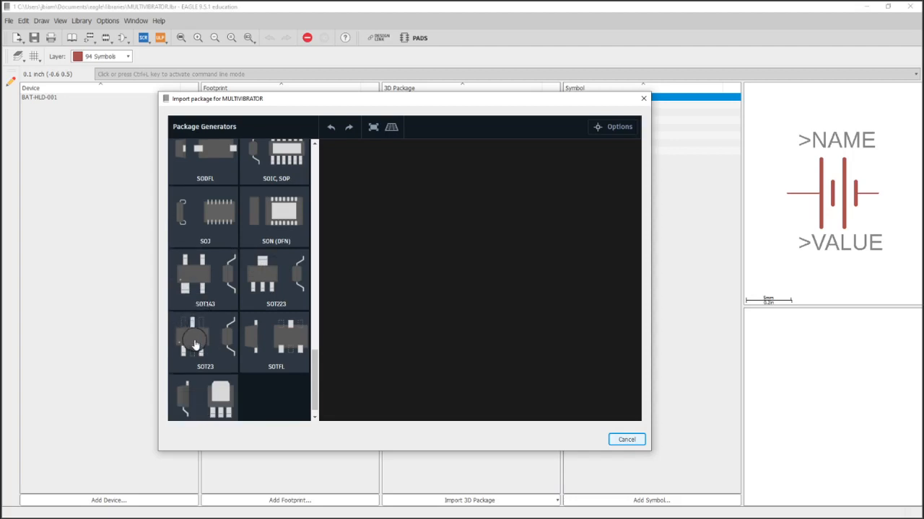
{"action": "left_click", "coordinate": [205, 339]}
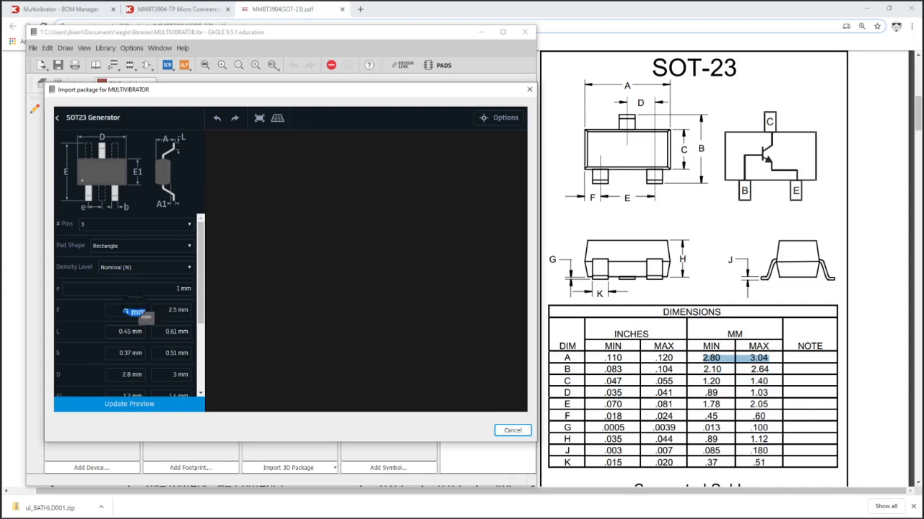
Replace the E minimum value and browse the SOT23 generator's dimension fields
{"action": "triple_click", "coordinate": [128, 309]}
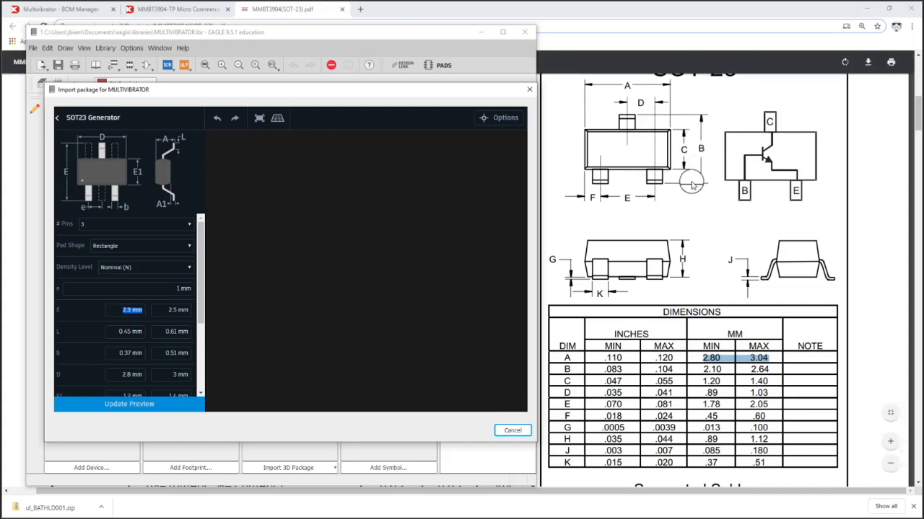
{"action": "mouse_move", "coordinate": [562, 370]}
{"action": "type", "text": "2.1"}
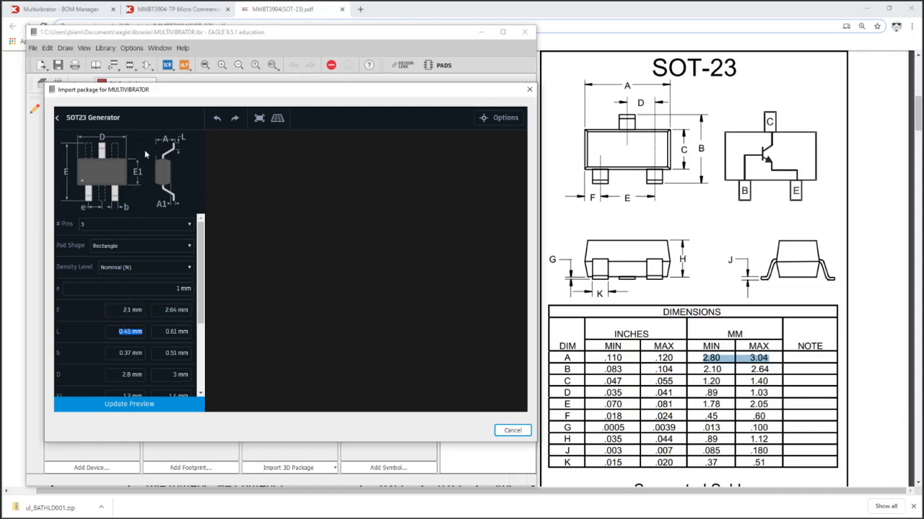
{"action": "mouse_move", "coordinate": [768, 298]}
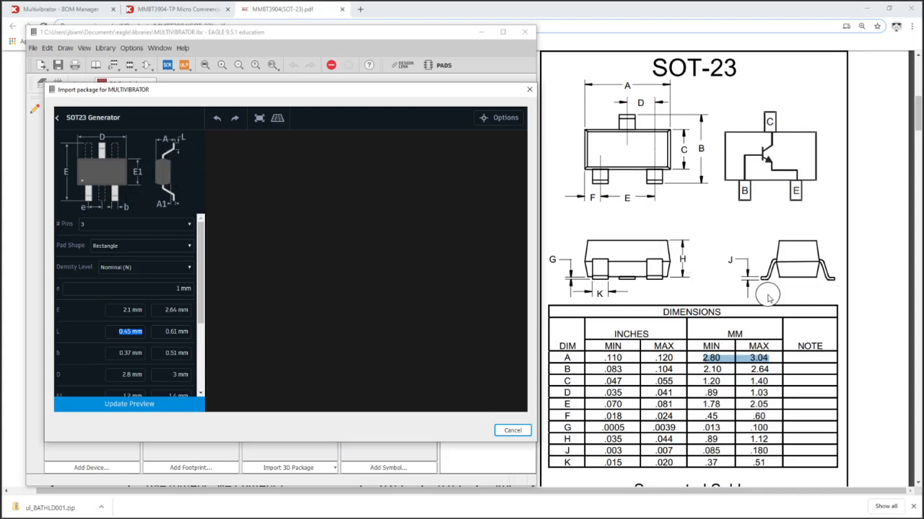
{"action": "mouse_move", "coordinate": [615, 214]}
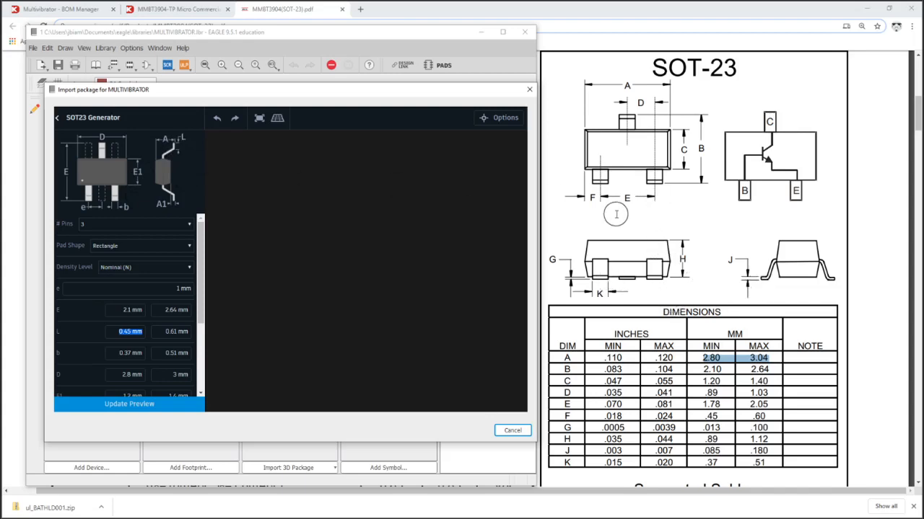
{"action": "scroll", "scroll_direction": "down", "scroll_amount": 3}
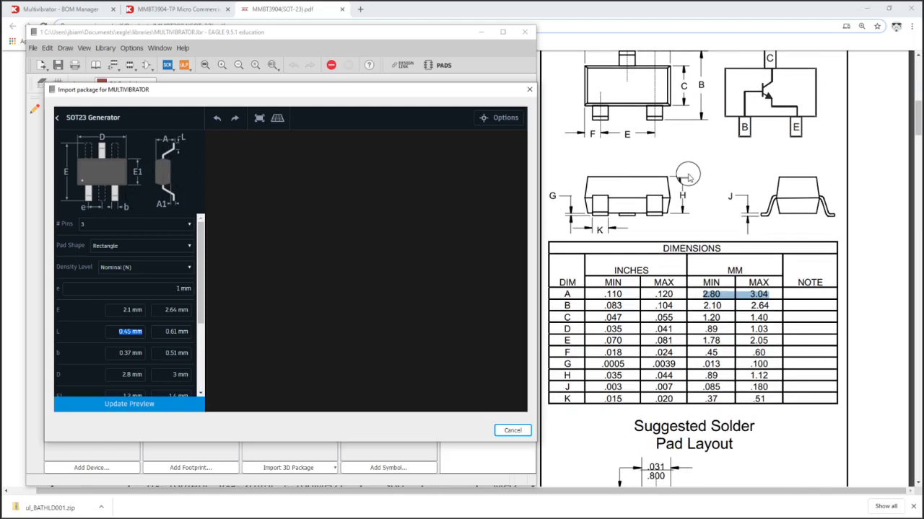
{"action": "scroll", "scroll_direction": "down", "scroll_amount": 3}
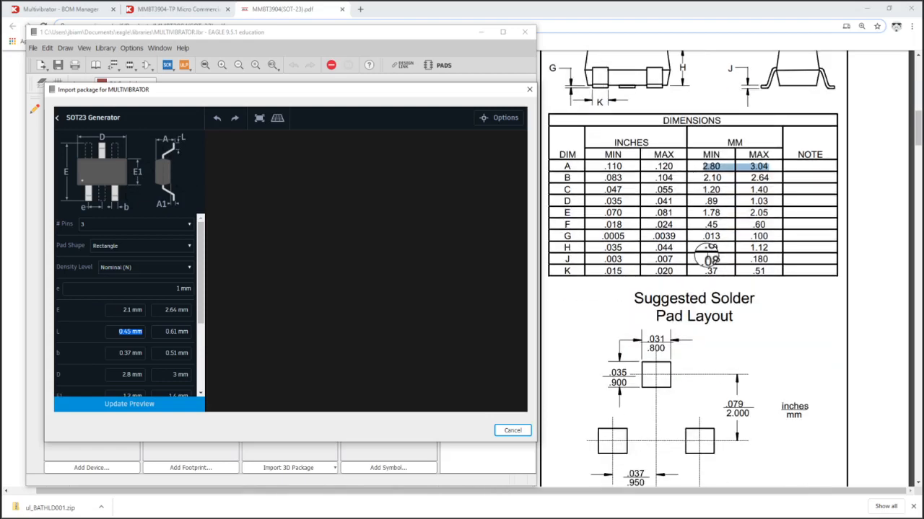
{"action": "mouse_move", "coordinate": [642, 381]}
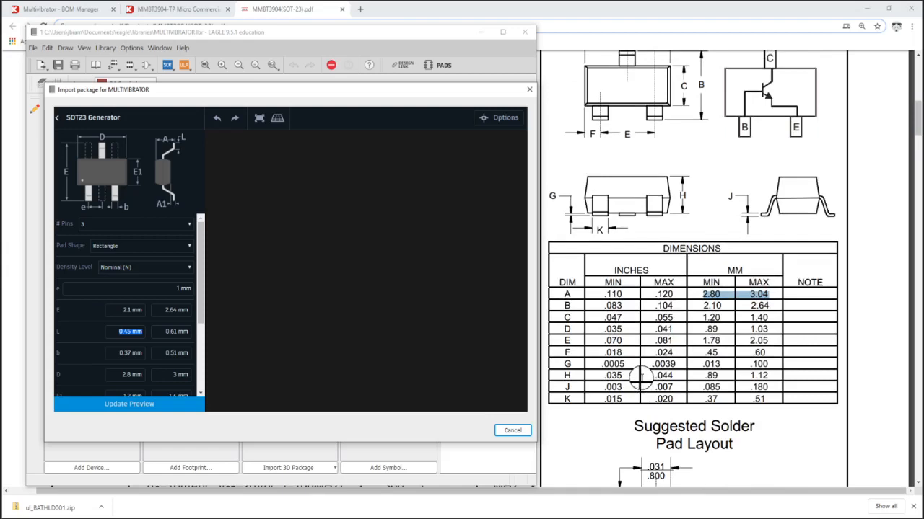
{"action": "scroll", "scroll_direction": "up", "scroll_amount": 3}
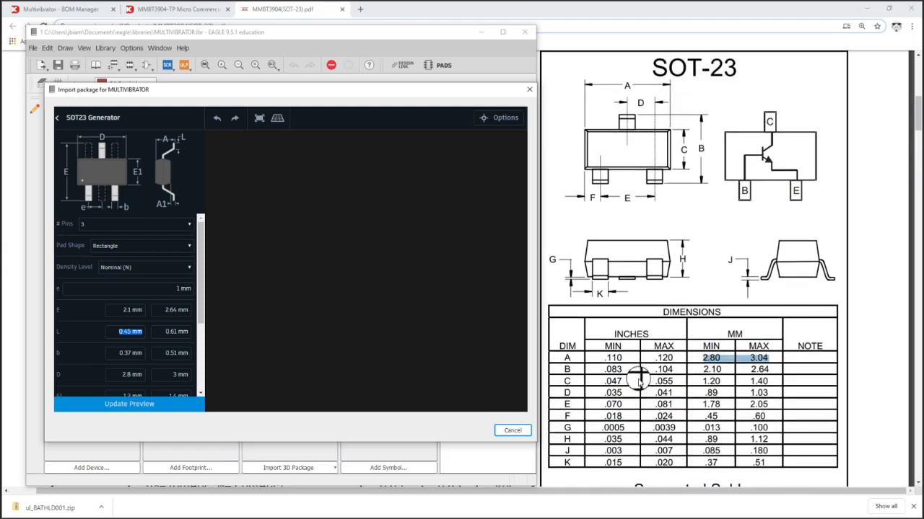
{"action": "scroll", "scroll_direction": "down", "scroll_amount": 3}
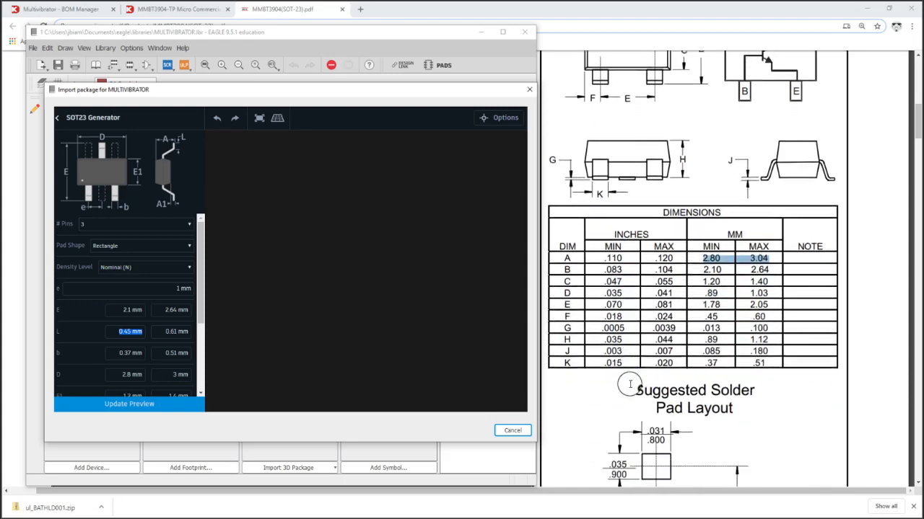
{"action": "scroll", "scroll_direction": "down", "scroll_amount": 3}
{"action": "type", "text": "0.8"}
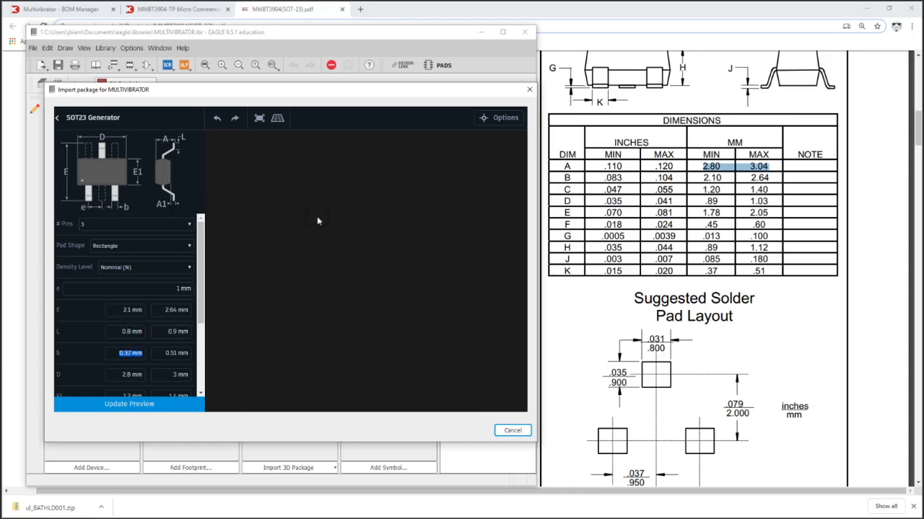
{"action": "scroll", "scroll_direction": "up", "scroll_amount": 3}
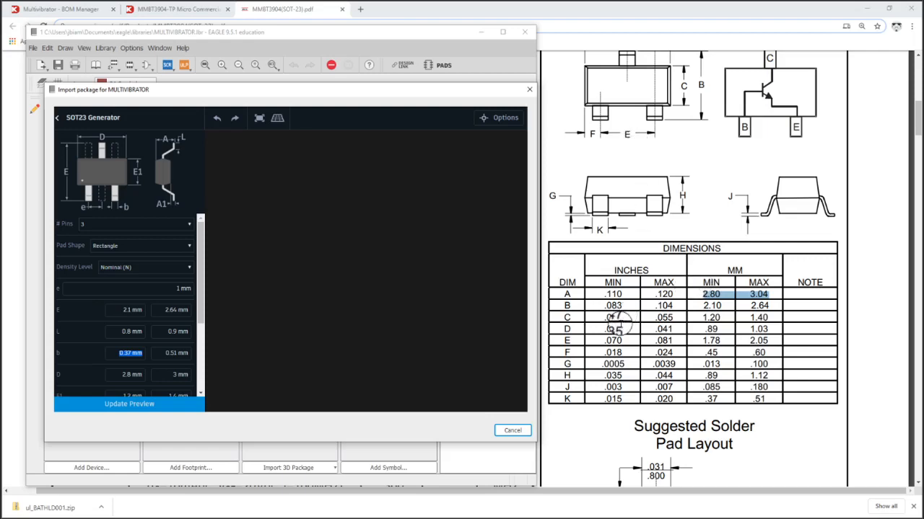
{"action": "mouse_move", "coordinate": [669, 399]}
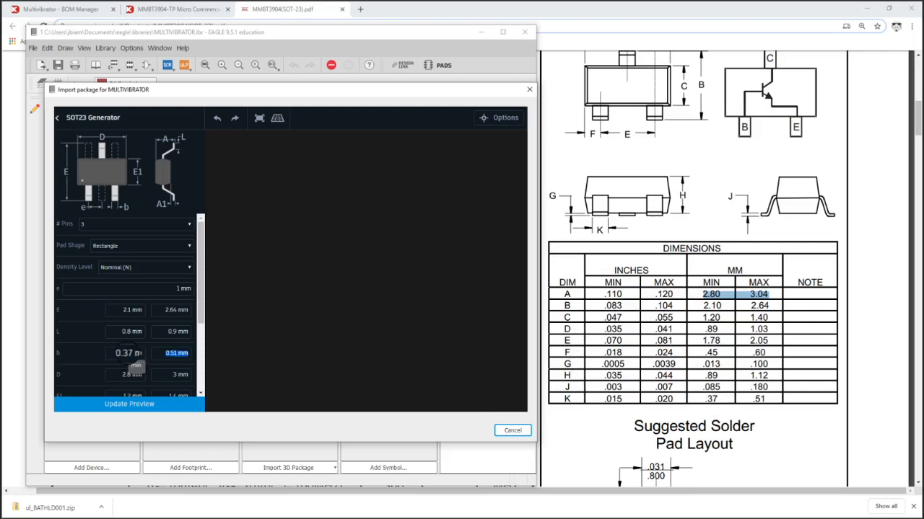
Enter b 0.37–0.51, D 2.8–3.04, A 0.89–1.12, A1 0.01–0.1 mm; silkscreen Maximum
{"action": "left_click", "coordinate": [128, 374]}
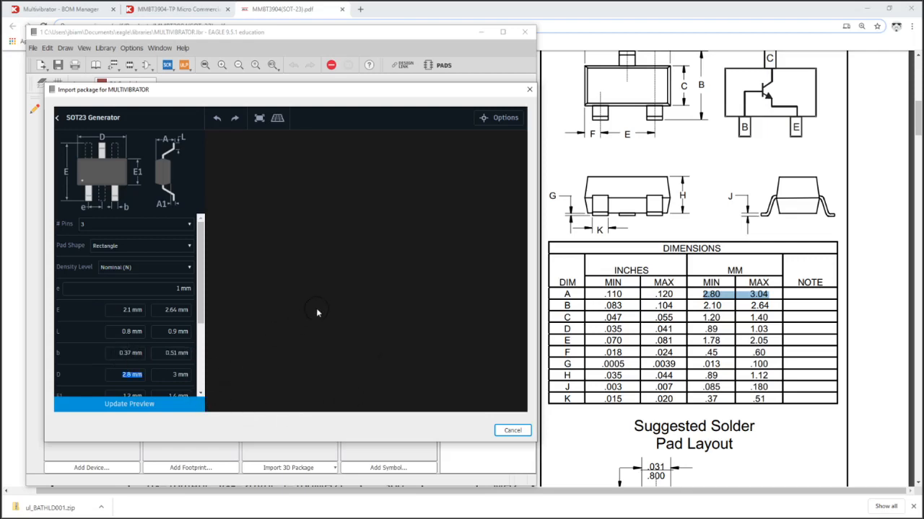
{"action": "mouse_move", "coordinate": [242, 155]}
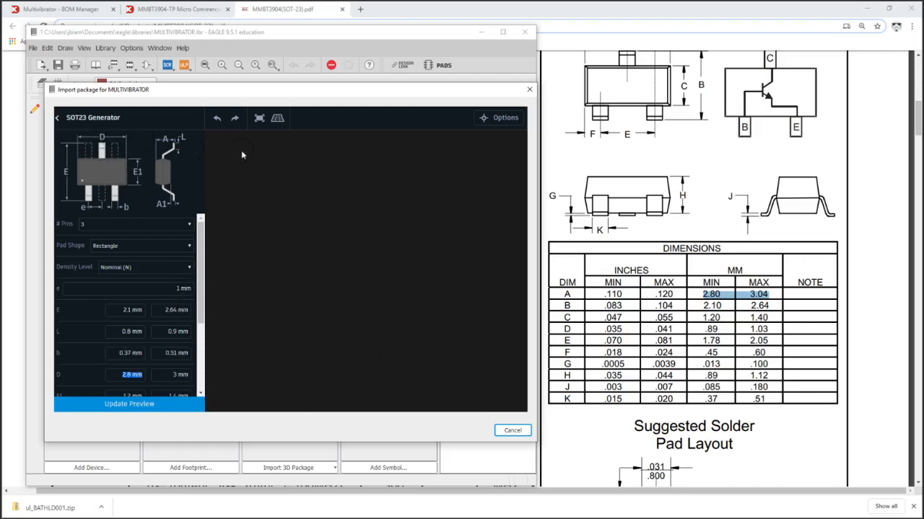
{"action": "scroll", "scroll_direction": "up", "scroll_amount": 3}
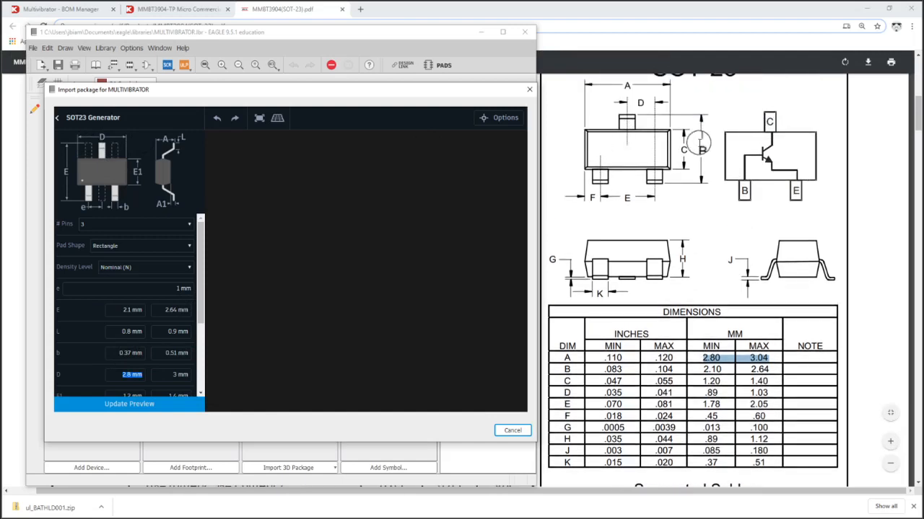
{"action": "triple_click", "coordinate": [132, 375]}
{"action": "type", "text": "3.04"}
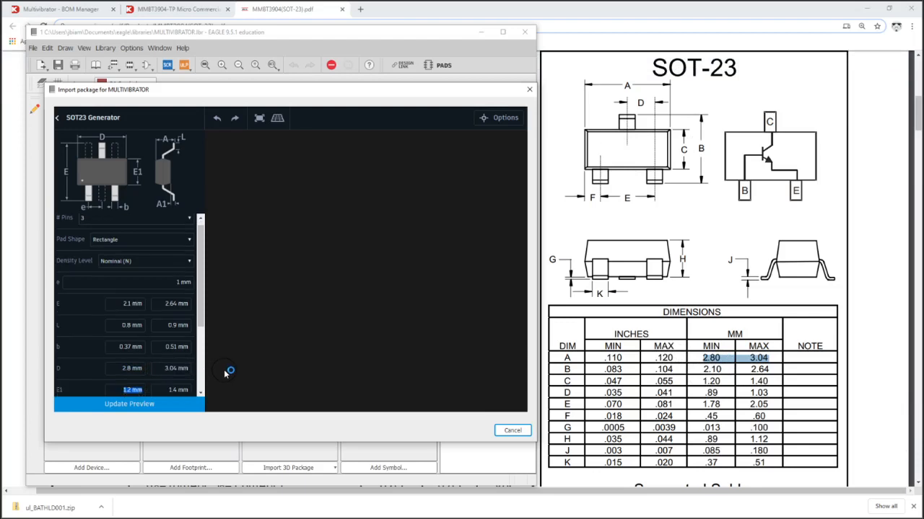
{"action": "scroll", "scroll_direction": "down", "scroll_amount": 3}
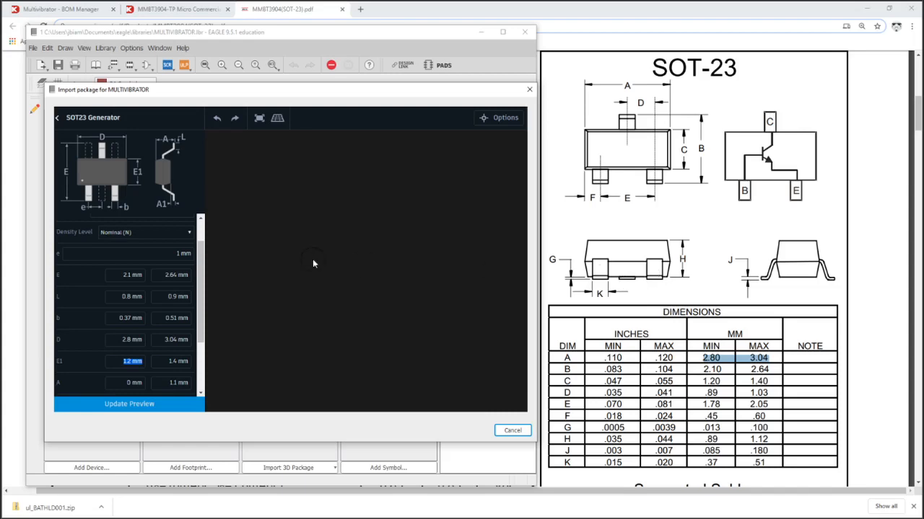
{"action": "mouse_move", "coordinate": [137, 184]}
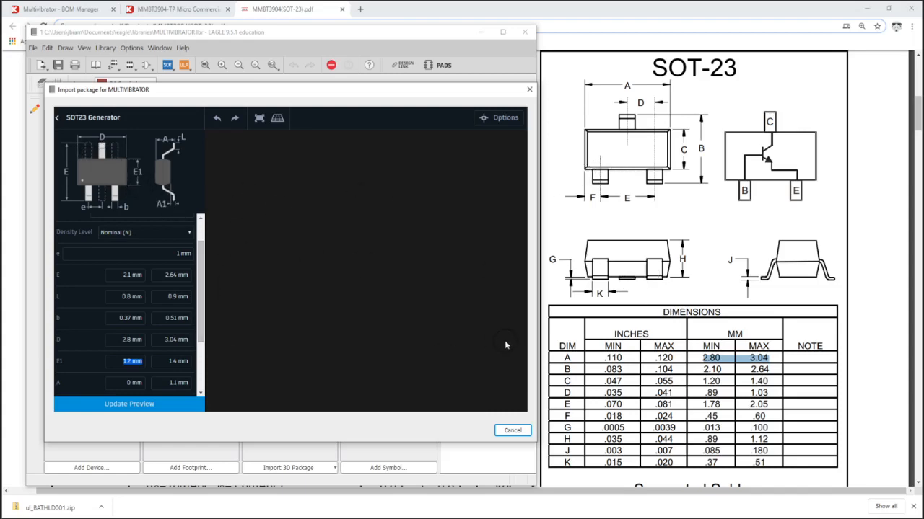
{"action": "mouse_move", "coordinate": [108, 376]}
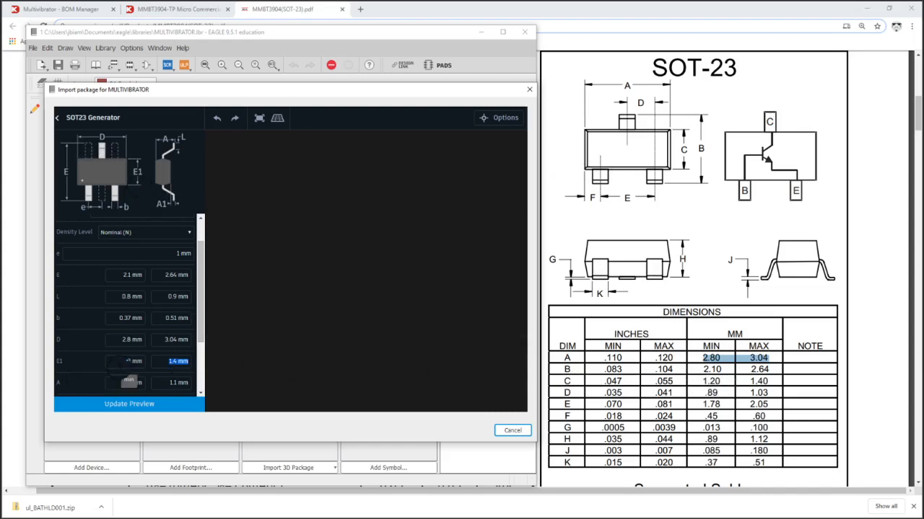
{"action": "scroll", "scroll_direction": "down", "scroll_amount": 3}
{"action": "type", "text": "1.12"}
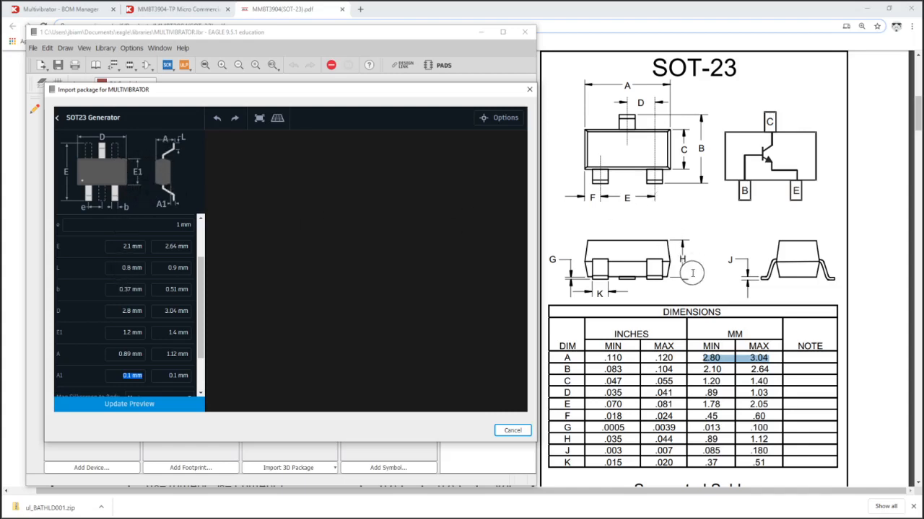
{"action": "mouse_move", "coordinate": [577, 281]}
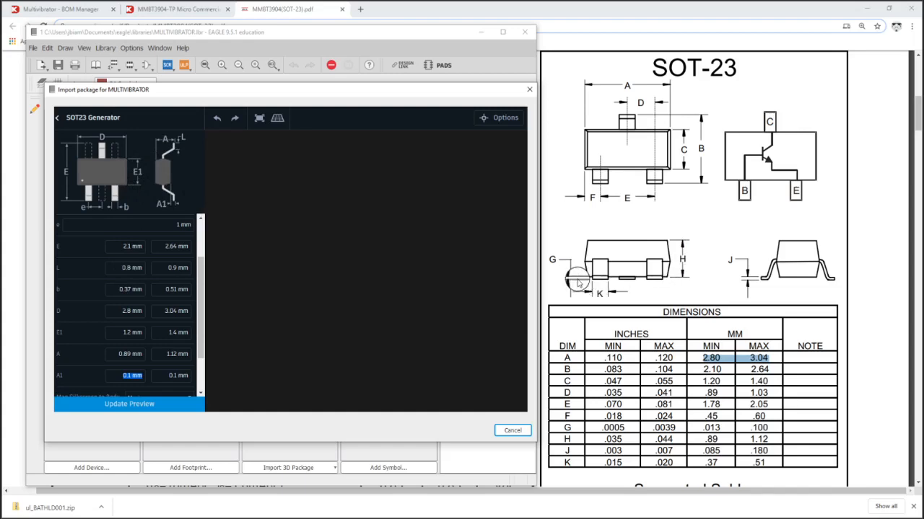
{"action": "mouse_move", "coordinate": [735, 453]}
{"action": "type", "text": "0.01"}
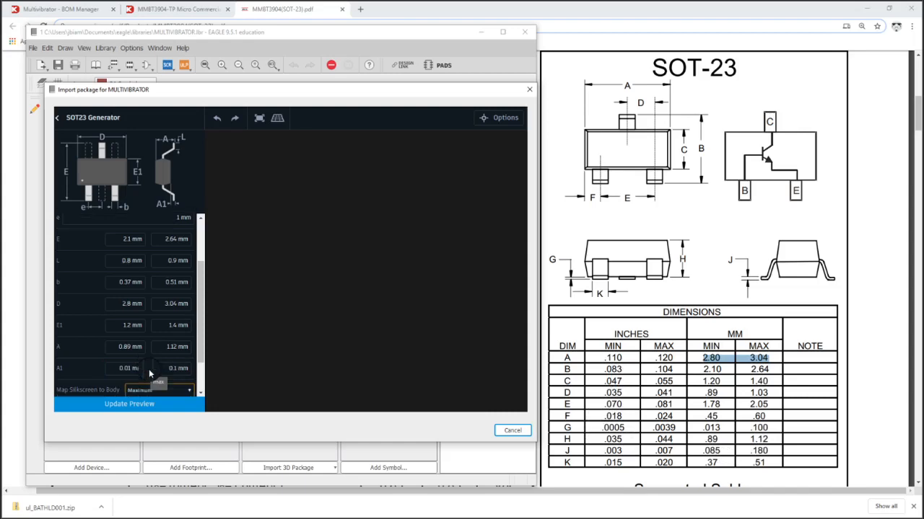
{"action": "scroll", "scroll_direction": "down", "scroll_amount": 3}
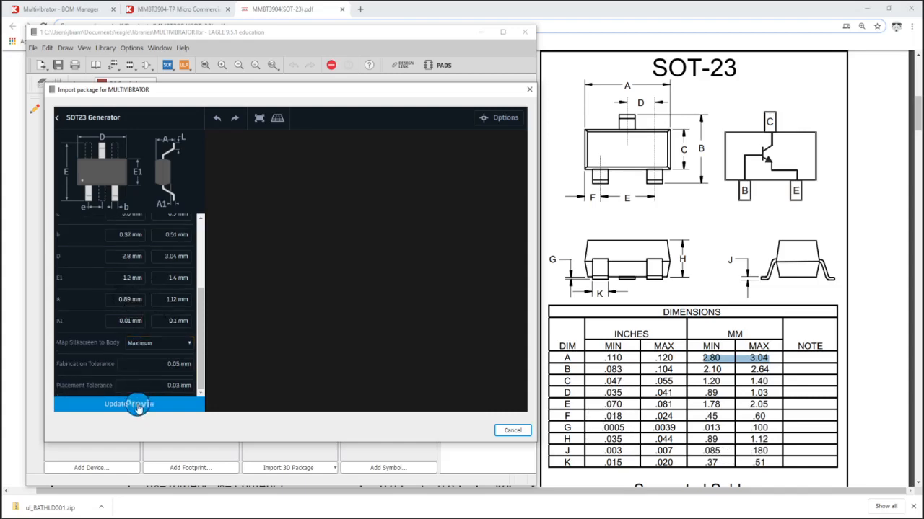
Preview and inspect the 3D SOT-23 package, then finish it as a new package version
{"action": "left_click", "coordinate": [129, 404]}
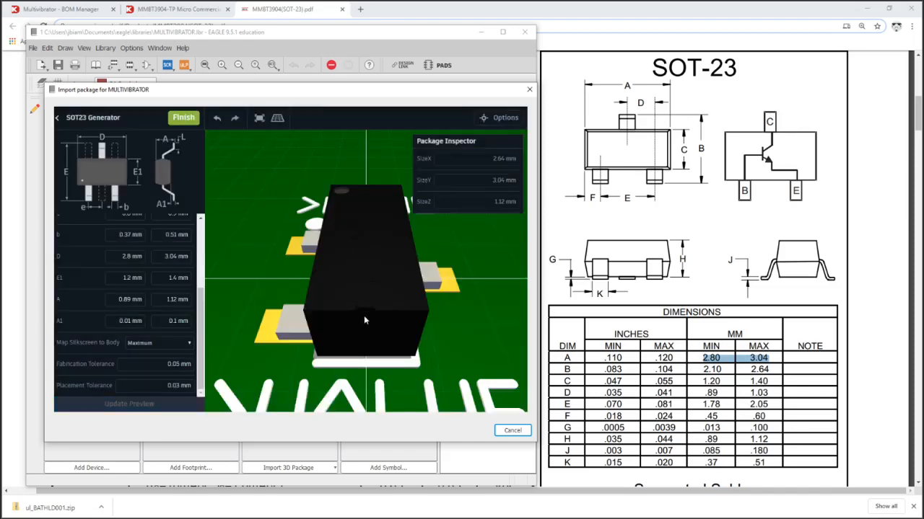
{"action": "left_click_drag", "start_coordinate": [364, 317], "coordinate": [310, 309]}
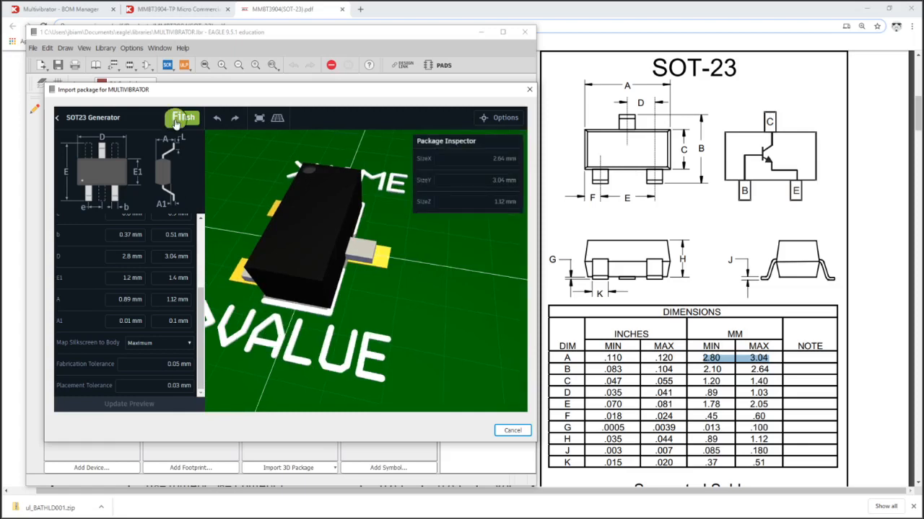
{"action": "left_click", "coordinate": [182, 118]}
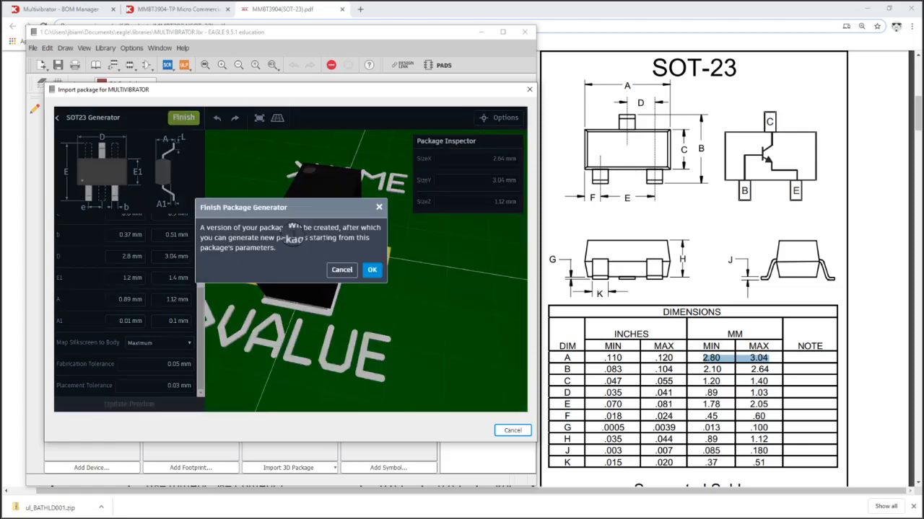
{"action": "left_click", "coordinate": [372, 269]}
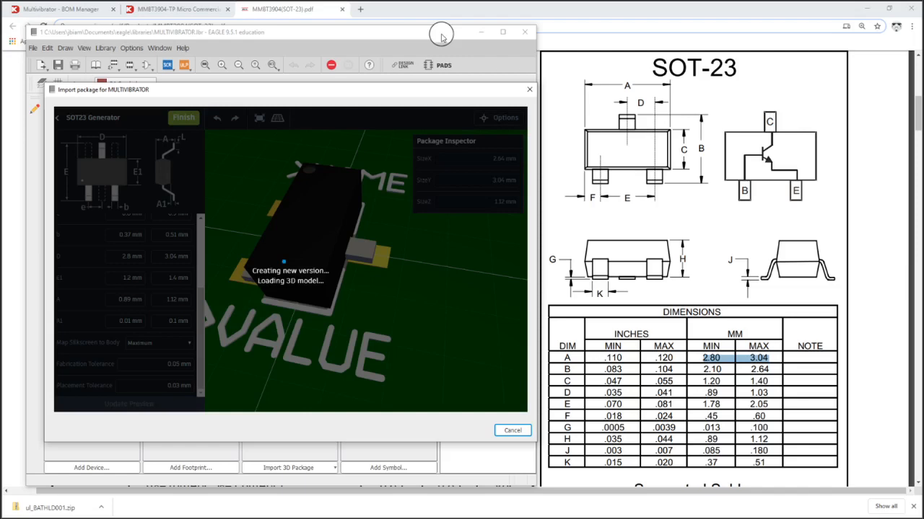
Open the NPN transistor symbol in the MULTIVIBRATOR library for editing
{"action": "left_click", "coordinate": [183, 117]}
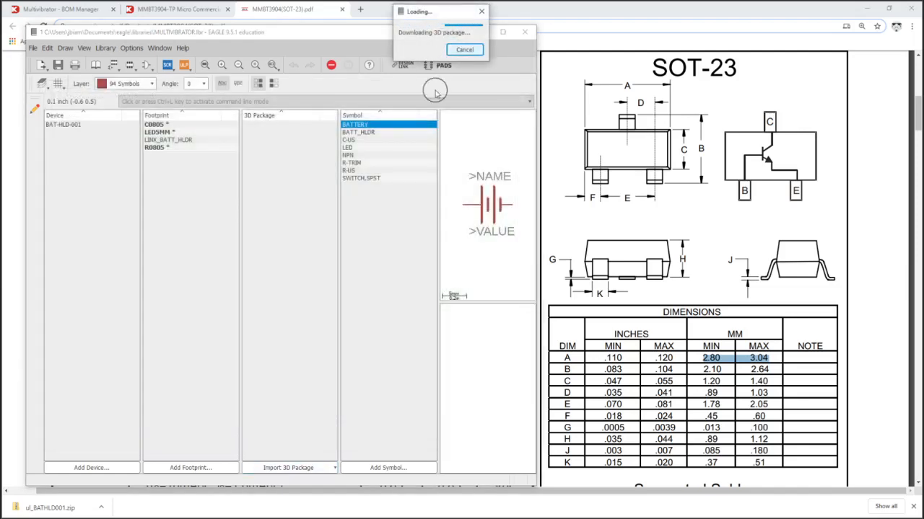
{"action": "mouse_move", "coordinate": [399, 176]}
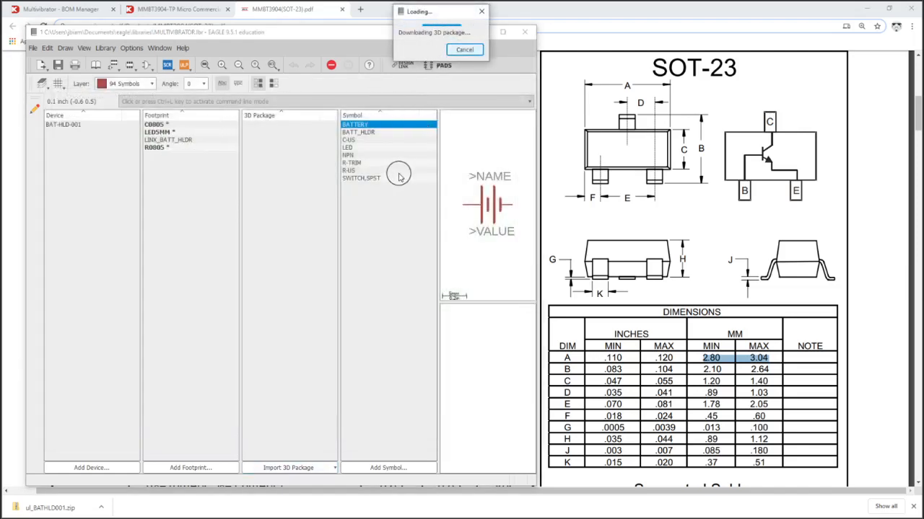
{"action": "left_click", "coordinate": [354, 154]}
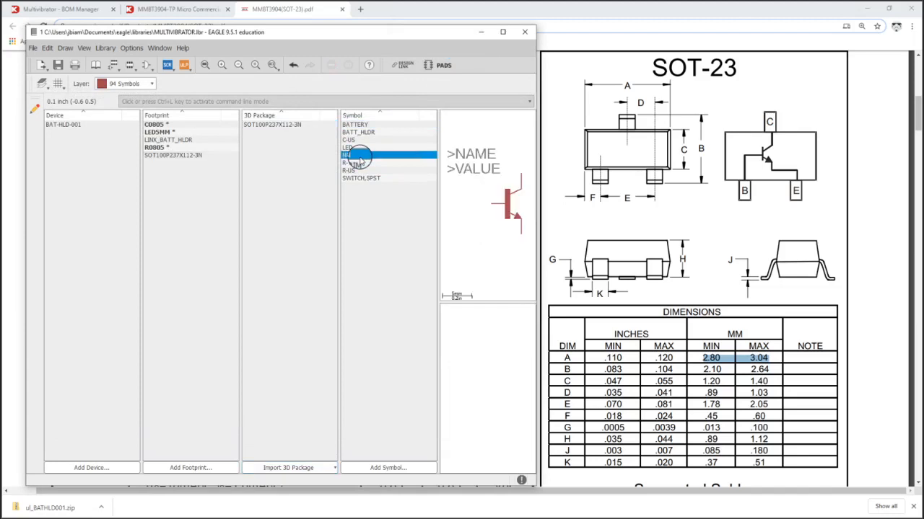
{"action": "left_click", "coordinate": [353, 155]}
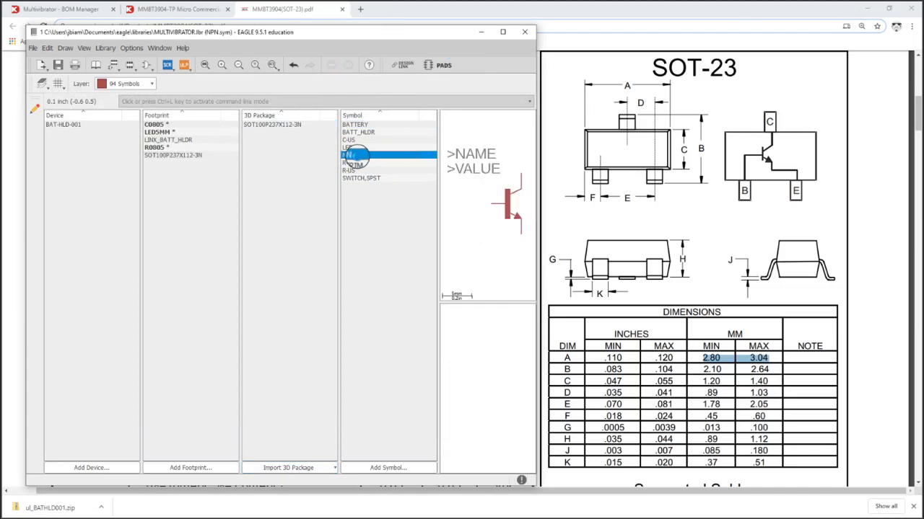
{"action": "double_click", "coordinate": [359, 154]}
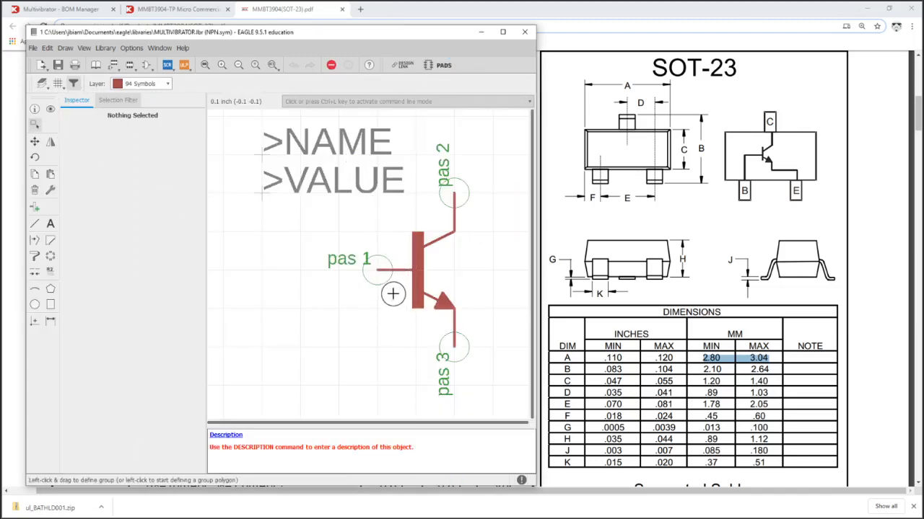
Check the Selection Filter and return to the library overview showing SOT100P237X112-3N
{"action": "left_click", "coordinate": [117, 100]}
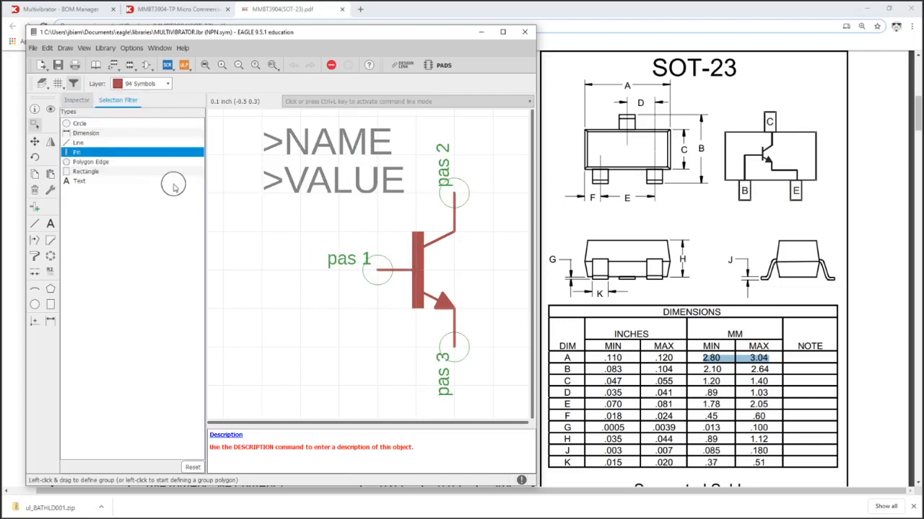
{"action": "left_click", "coordinate": [80, 81]}
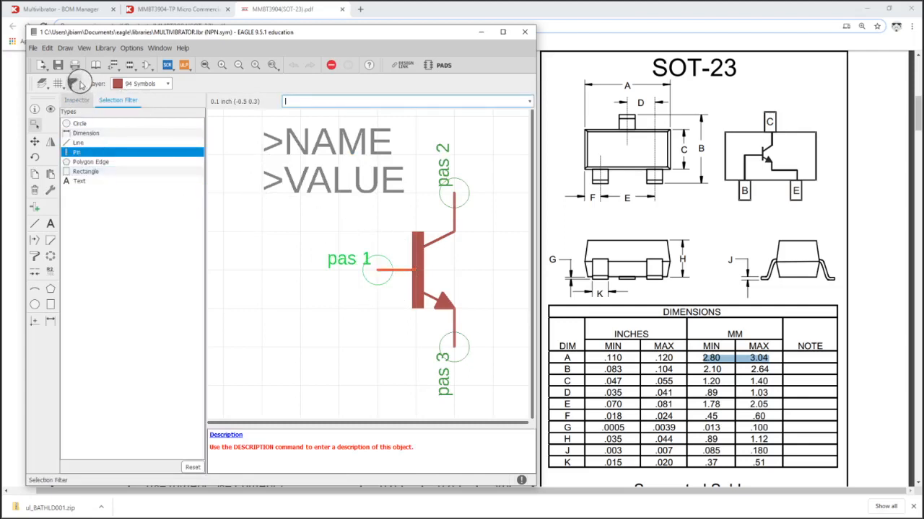
{"action": "left_click", "coordinate": [465, 211]}
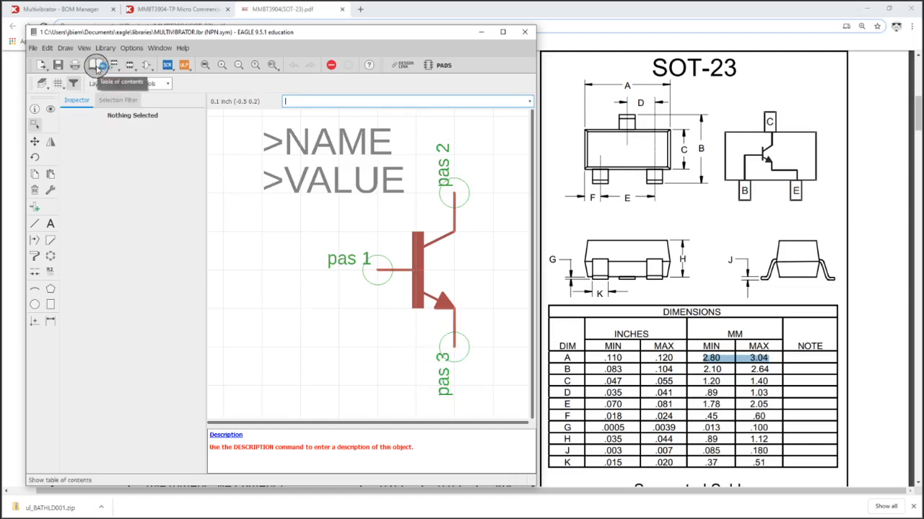
{"action": "left_click", "coordinate": [96, 65]}
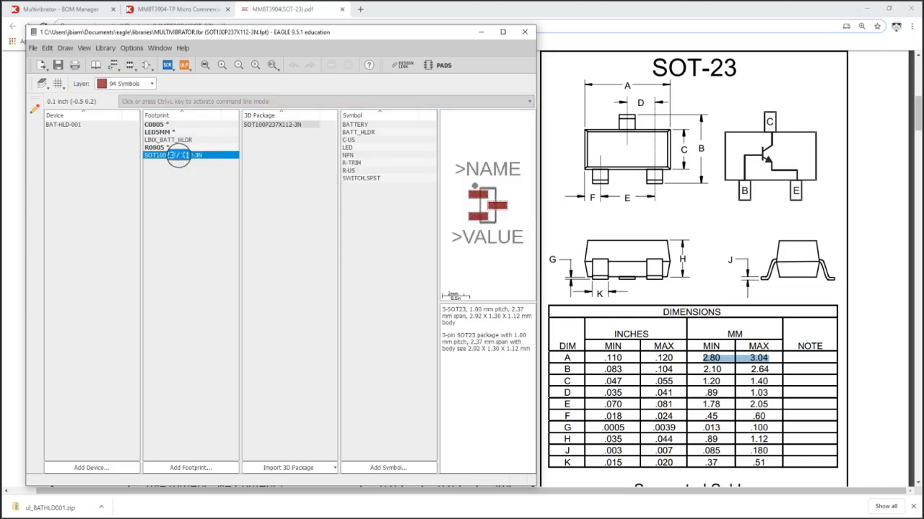
Open the SOT100P237X112-3N footprint and rename its three SMD pads to B, C and E
{"action": "double_click", "coordinate": [166, 154]}
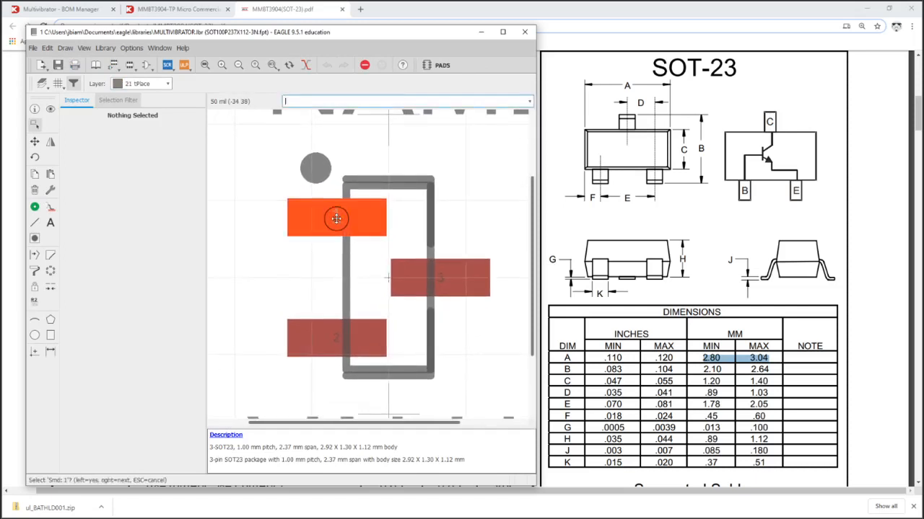
{"action": "left_click", "coordinate": [335, 218]}
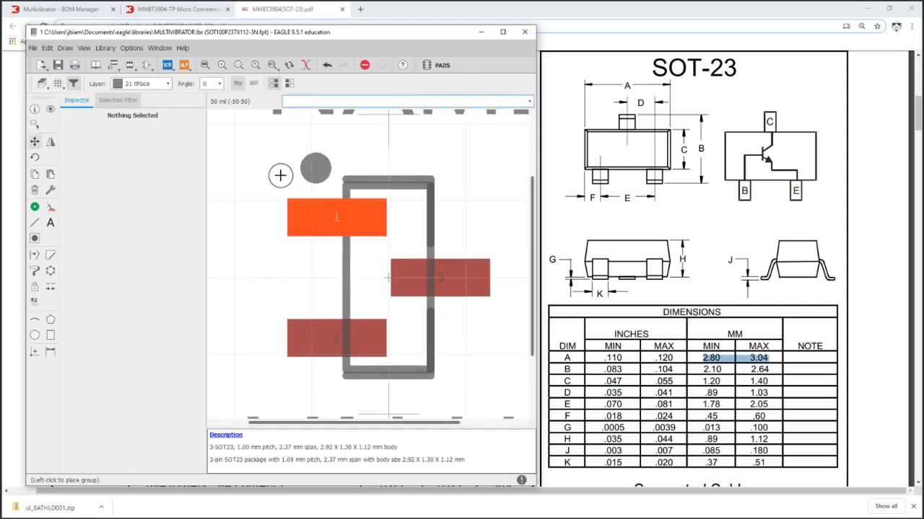
{"action": "left_click", "coordinate": [336, 216]}
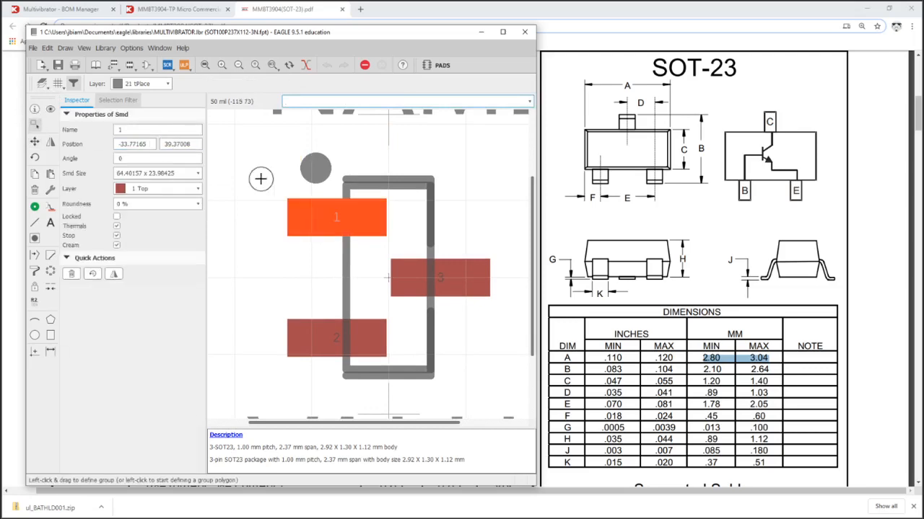
{"action": "left_click", "coordinate": [157, 130]}
{"action": "type", "text": "B"}
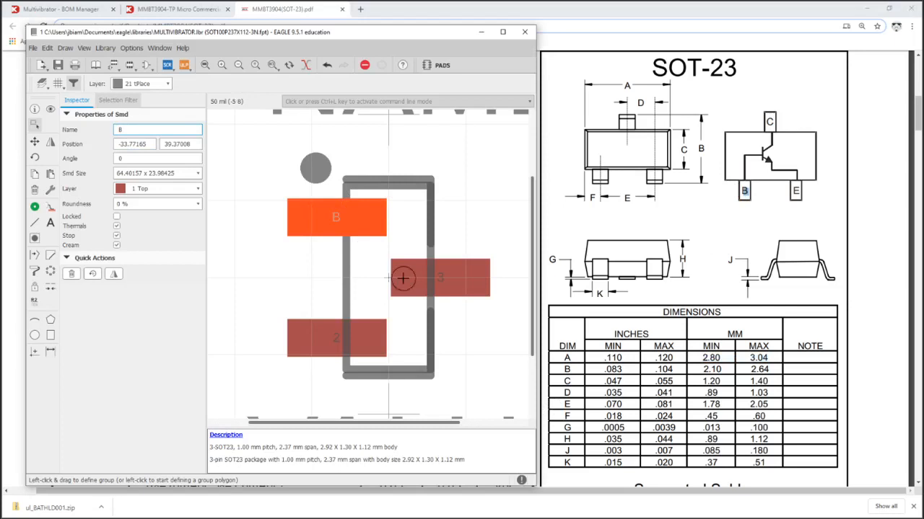
{"action": "left_click", "coordinate": [440, 277]}
{"action": "type", "text": "C"}
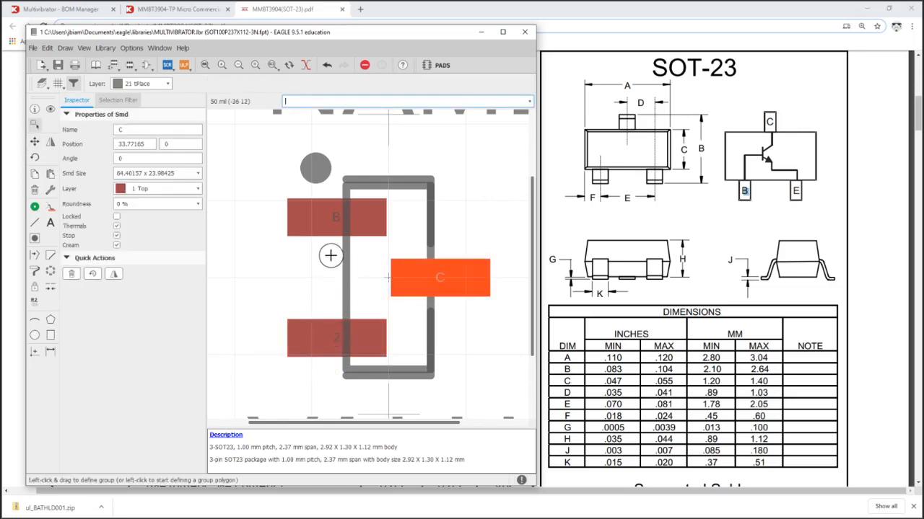
{"action": "left_click", "coordinate": [335, 338]}
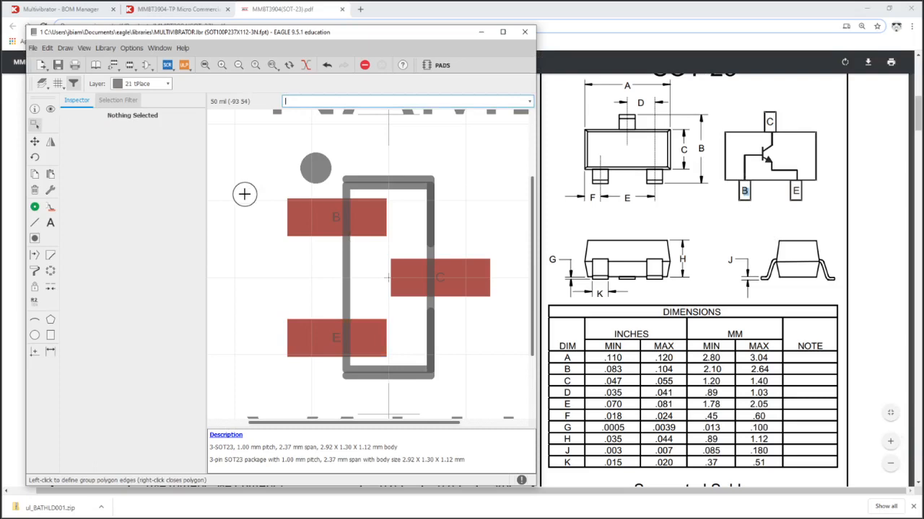
{"action": "mouse_move", "coordinate": [326, 178]}
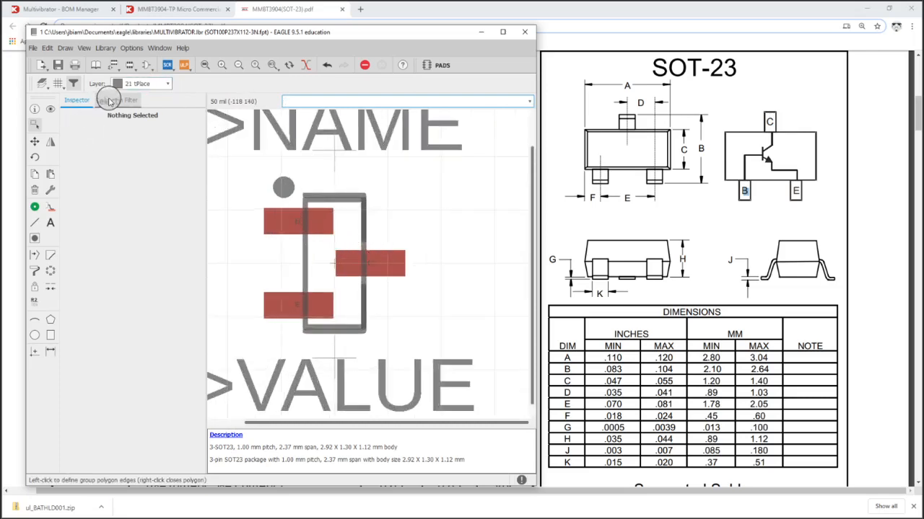
Switch drawing to layer 39 tKeepout and set a finer 5 mil grid
{"action": "left_click", "coordinate": [167, 83]}
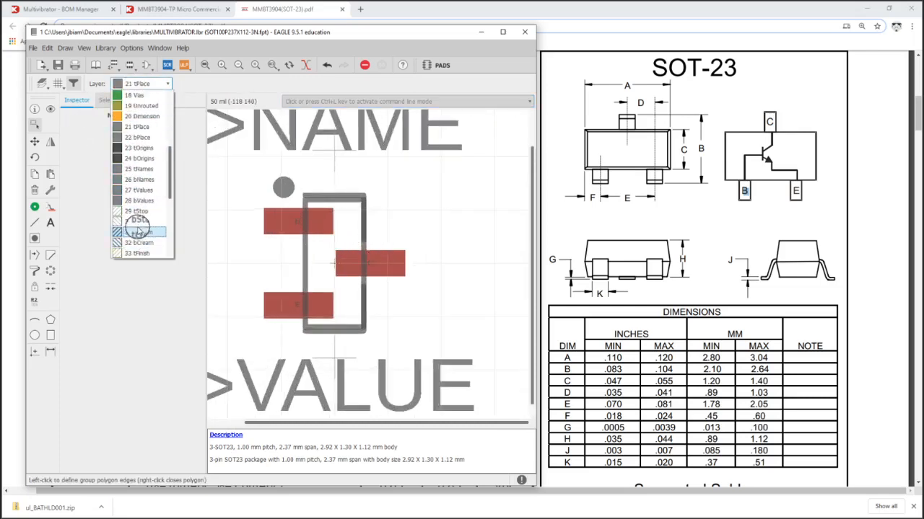
{"action": "left_click", "coordinate": [137, 223]}
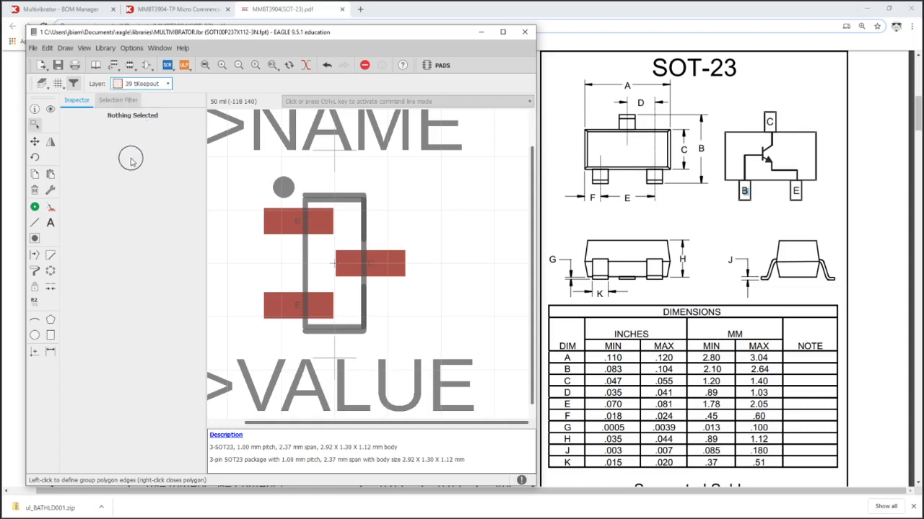
{"action": "left_click", "coordinate": [34, 318]}
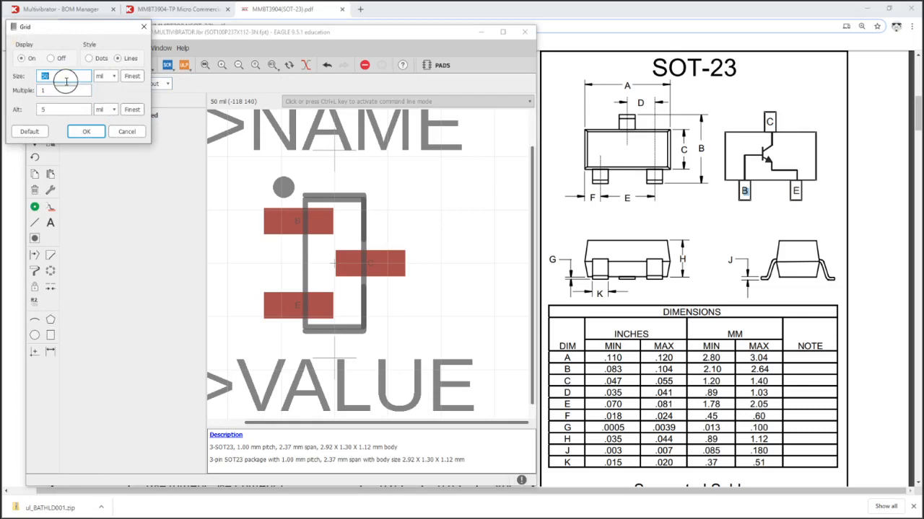
{"action": "left_click", "coordinate": [86, 132]}
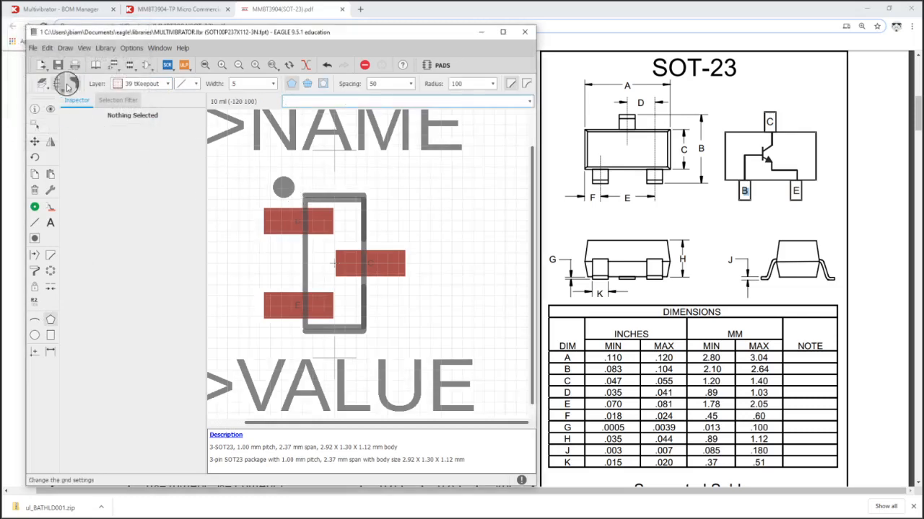
{"action": "left_click", "coordinate": [67, 85]}
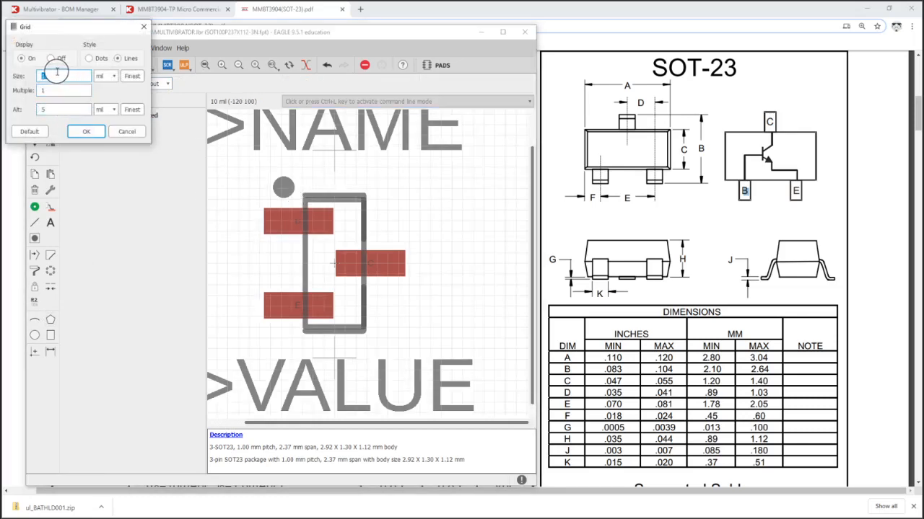
{"action": "left_click", "coordinate": [86, 131]}
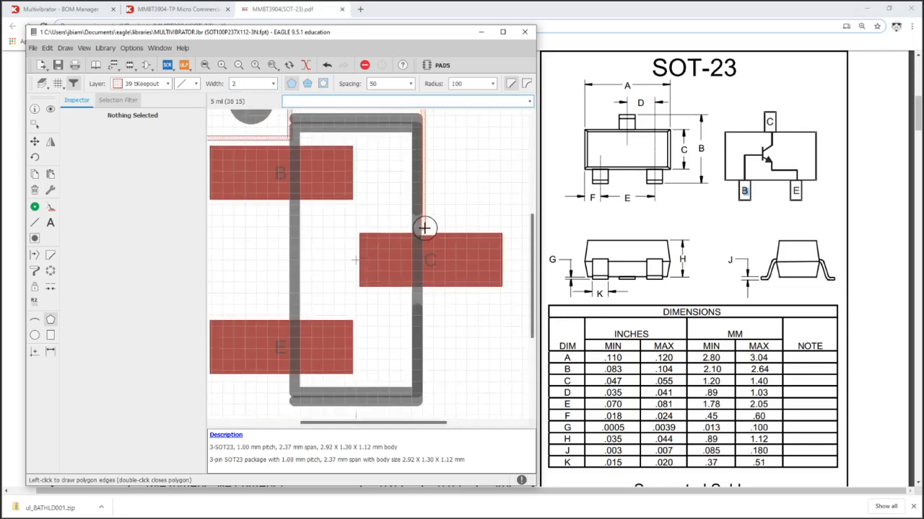
{"action": "mouse_move", "coordinate": [509, 228]}
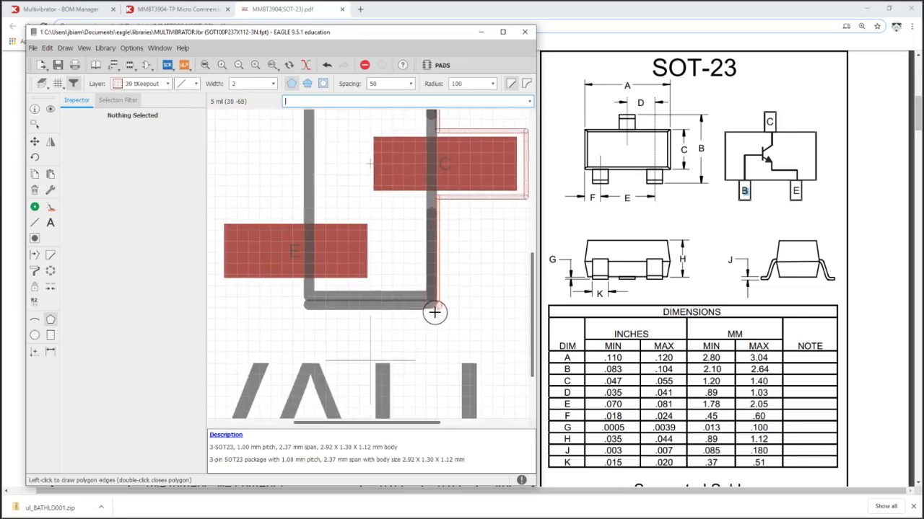
{"action": "mouse_move", "coordinate": [304, 320]}
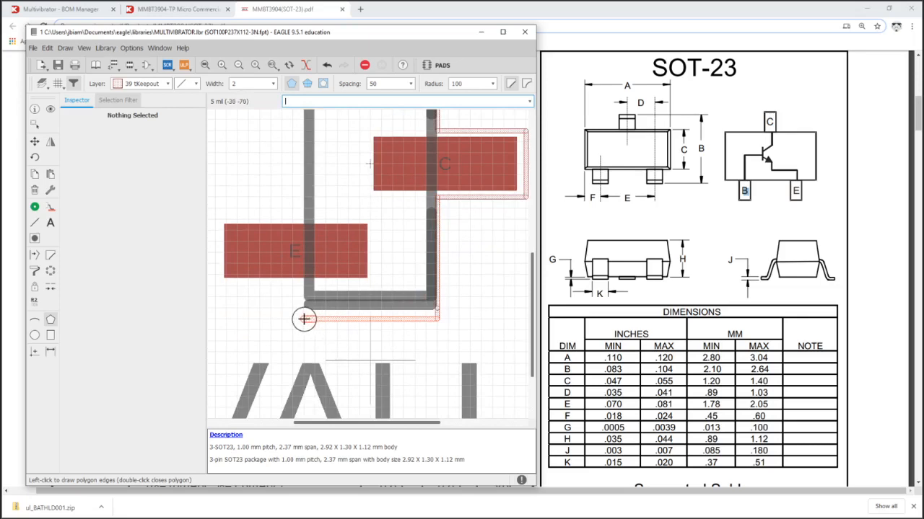
{"action": "mouse_move", "coordinate": [220, 288]}
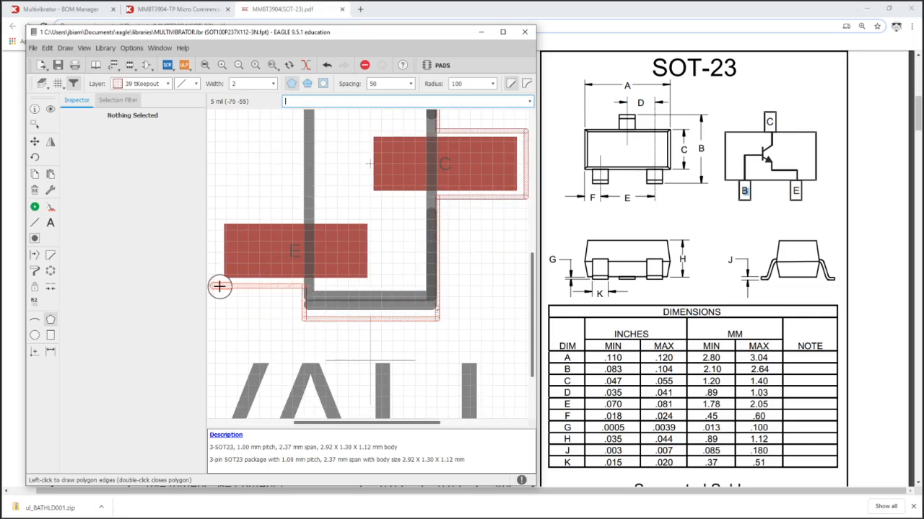
{"action": "mouse_move", "coordinate": [294, 222]}
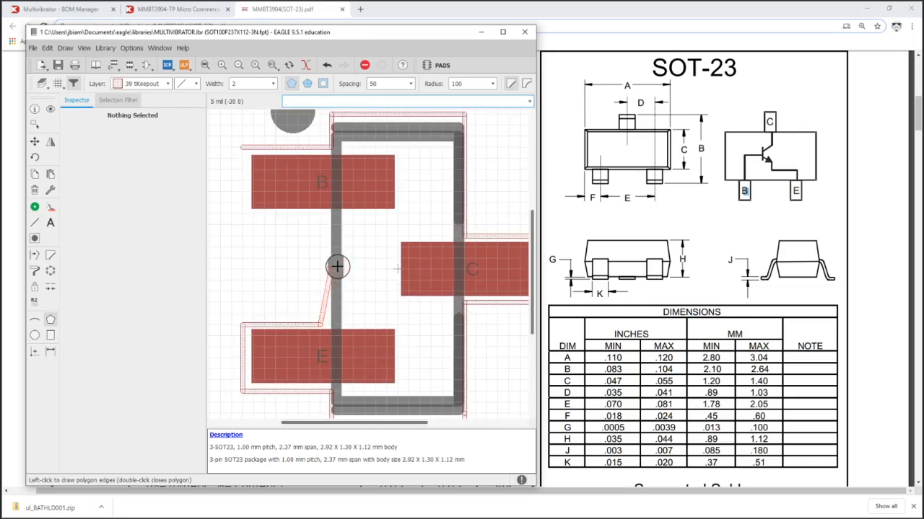
{"action": "mouse_move", "coordinate": [246, 213]}
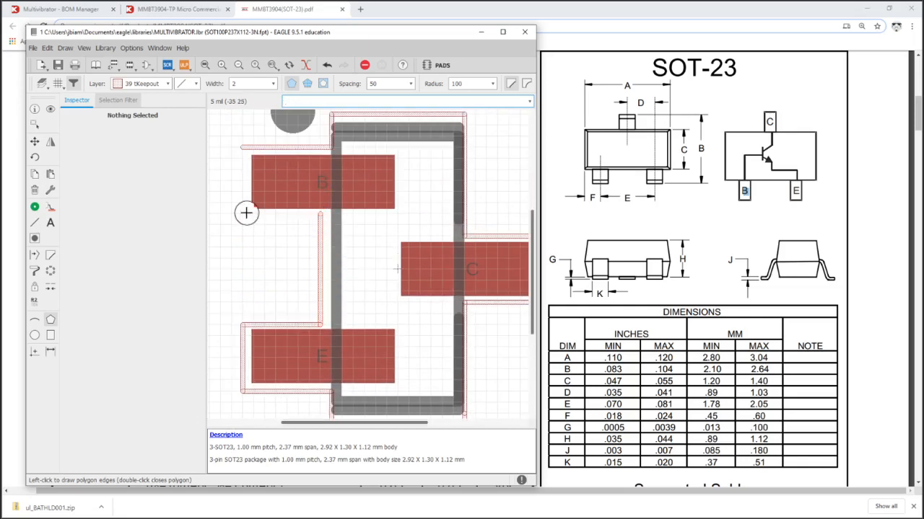